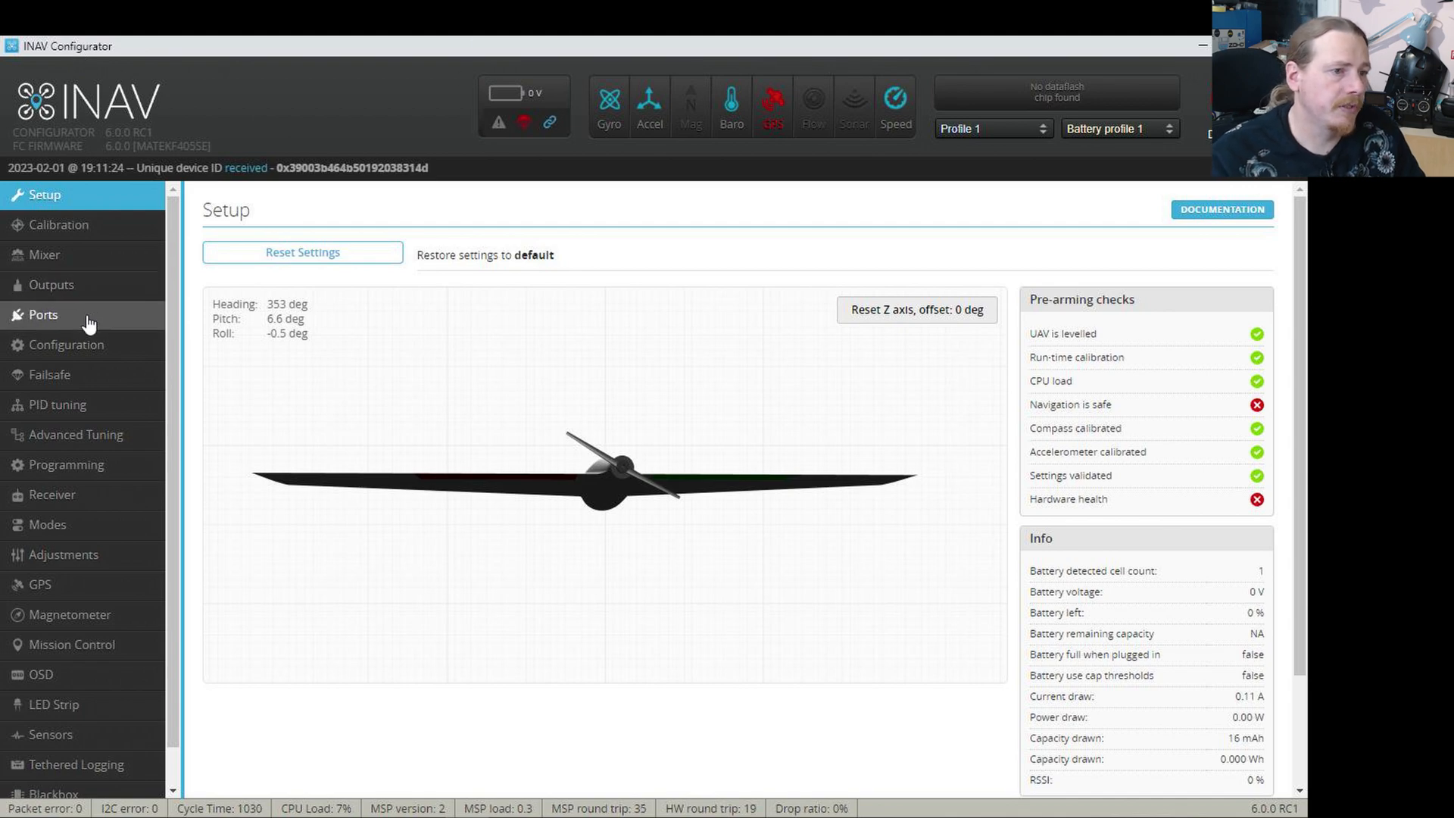
Show the Ports page listing UART1 as MSP at 57600 and GPS on UART4.
click(42, 315)
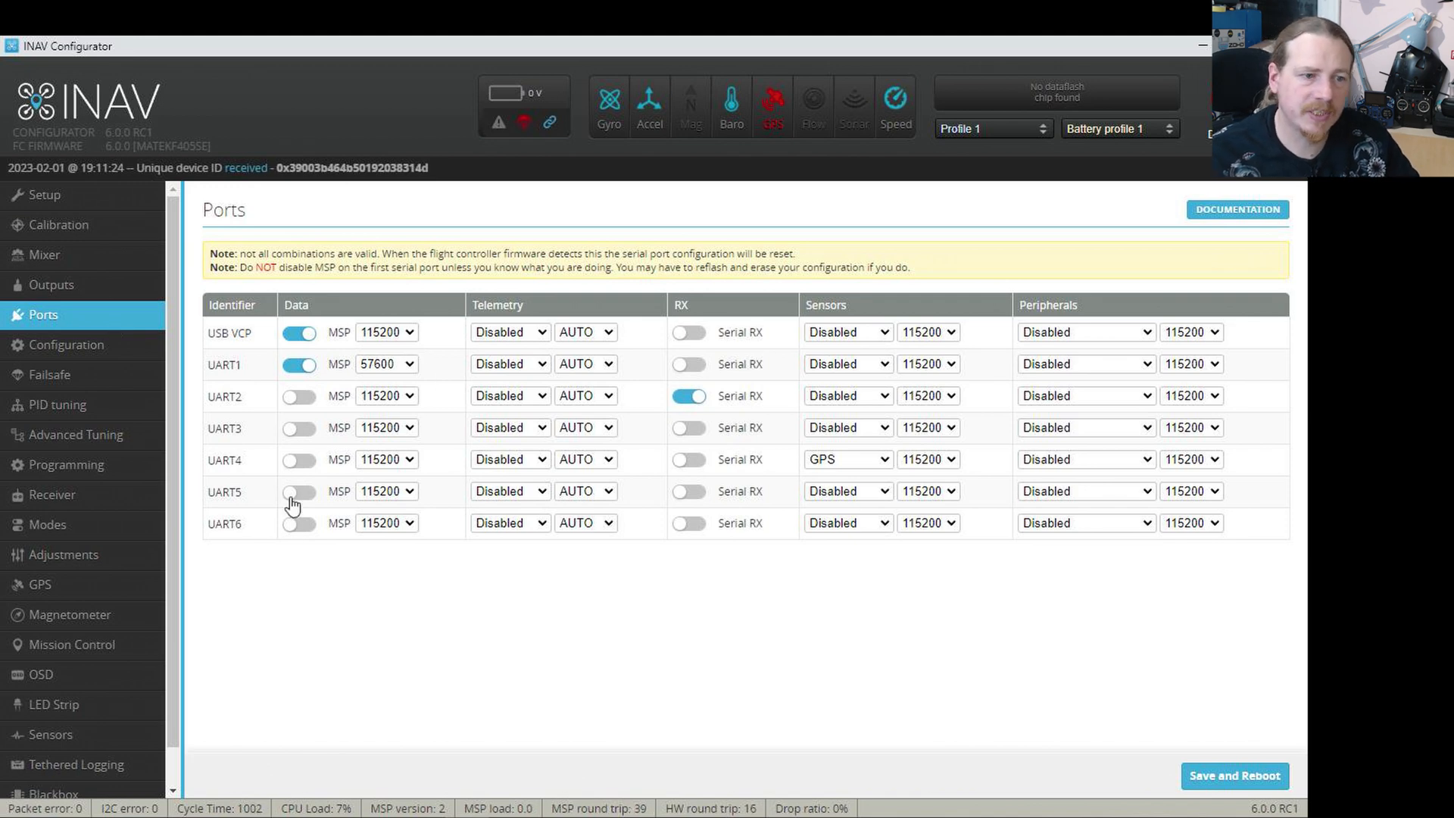
mouse_move(374, 452)
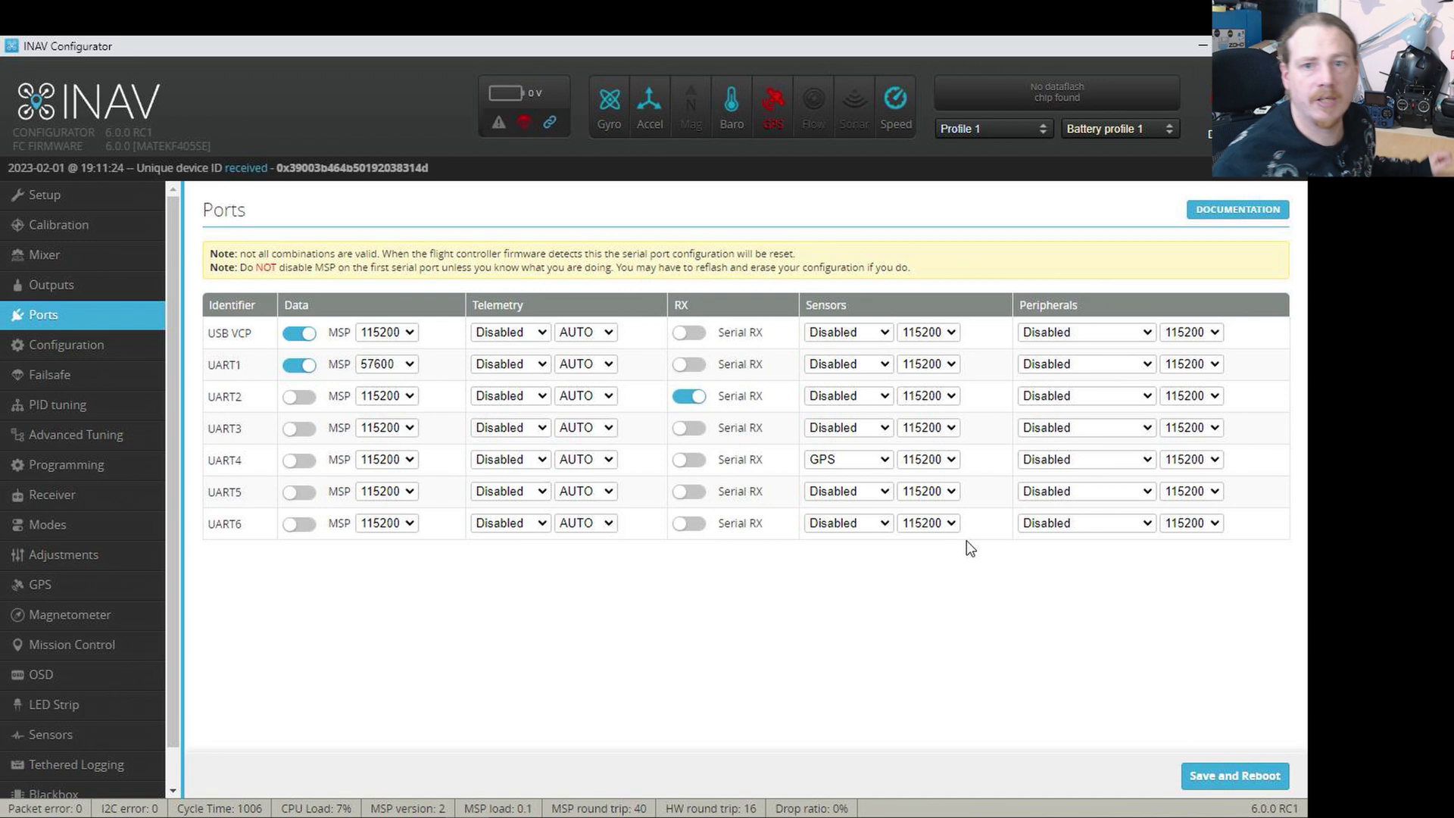
Assign MSP Displayport as the peripheral on the UART5 row, leaving it unsaved.
click(1082, 491)
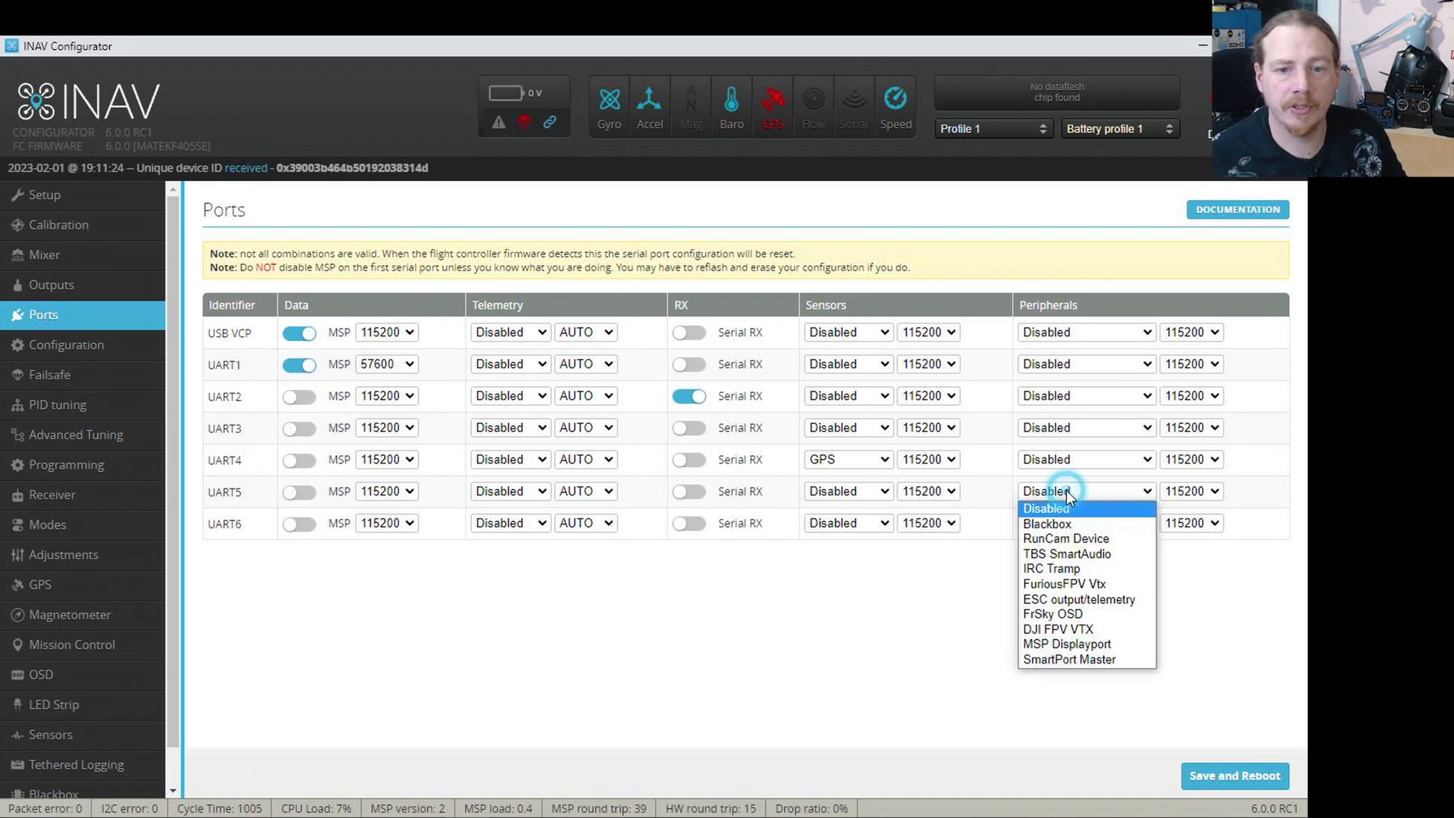
click(1051, 509)
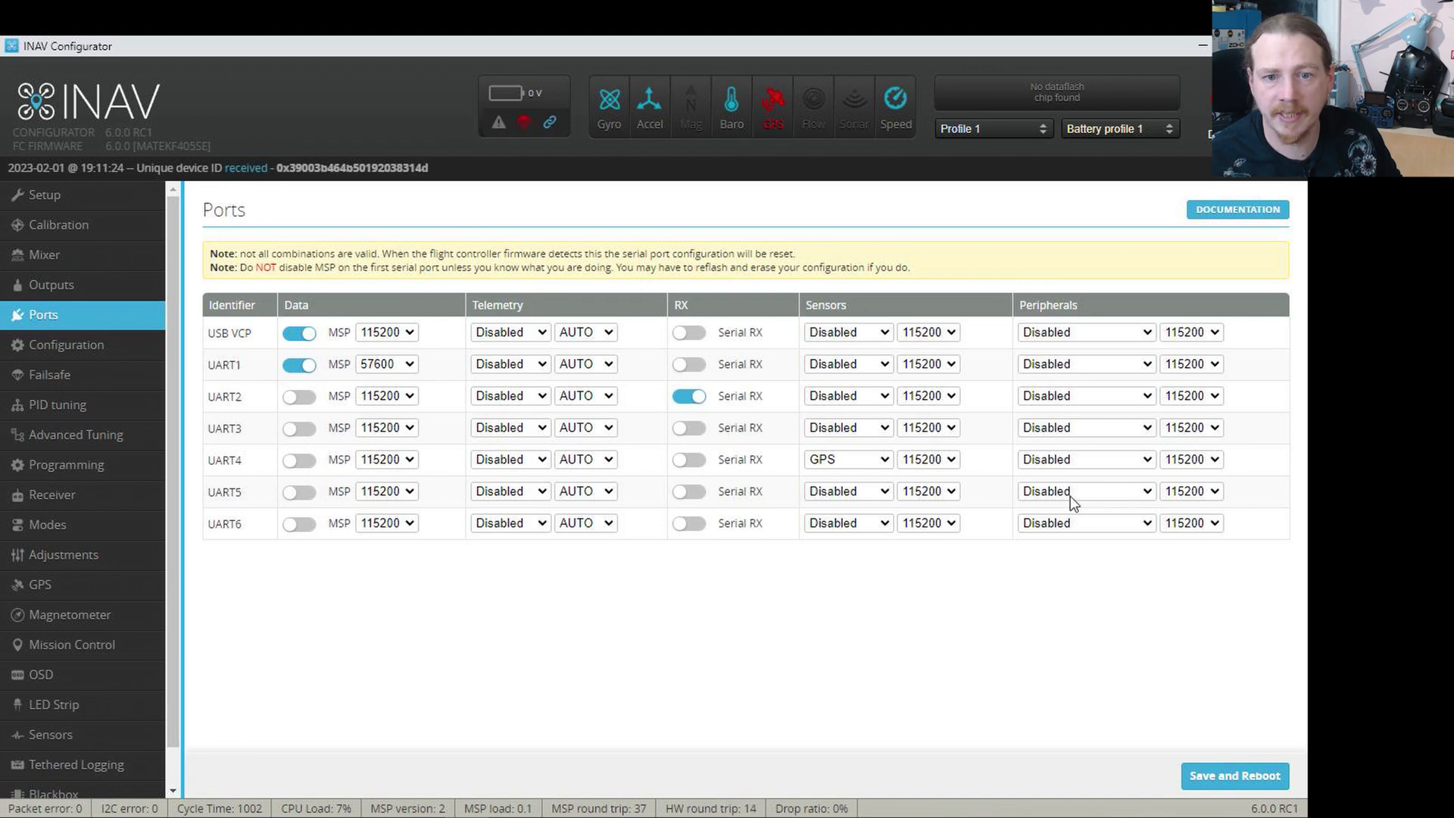
mouse_move(1075, 497)
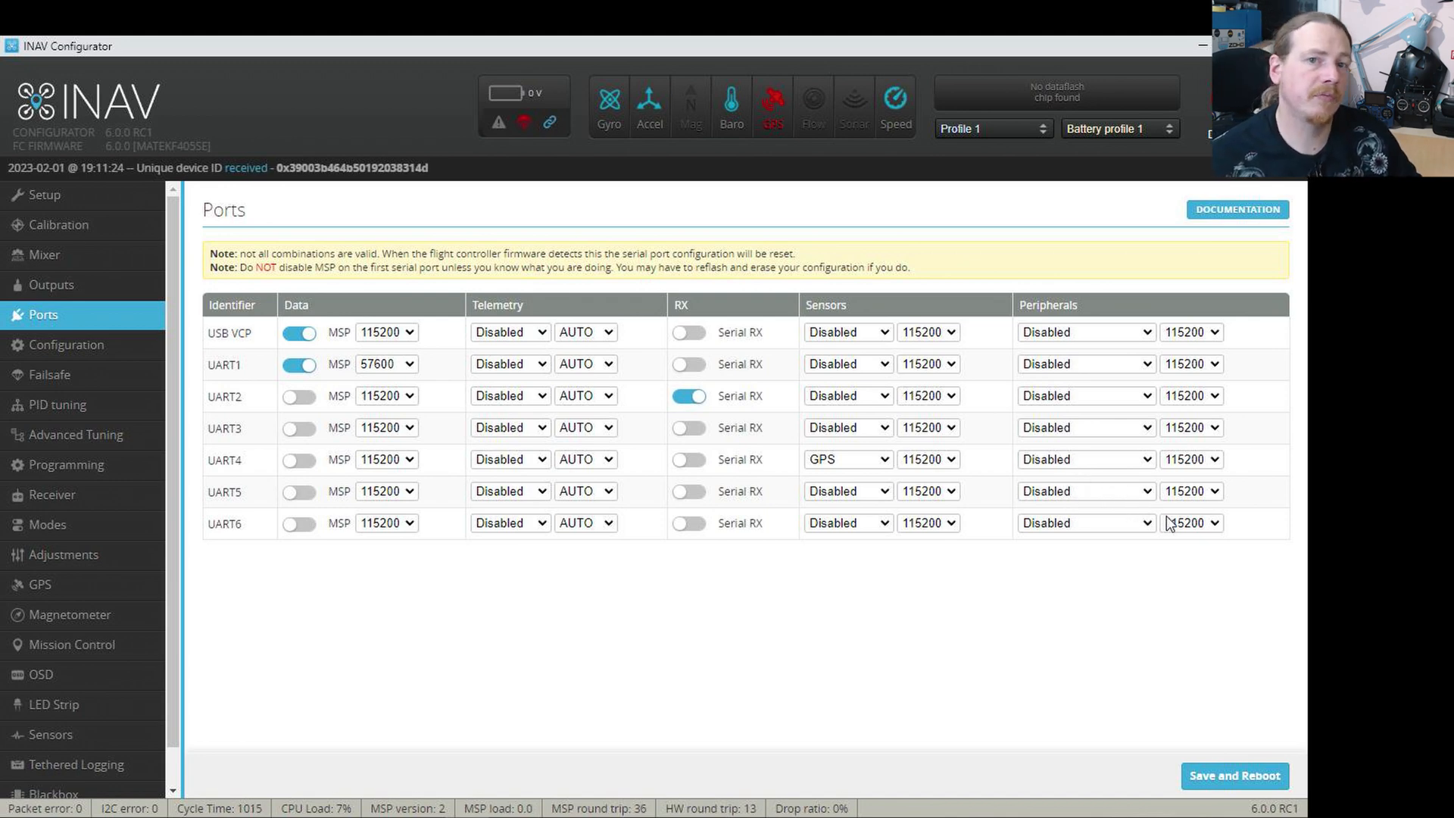
mouse_move(1201, 539)
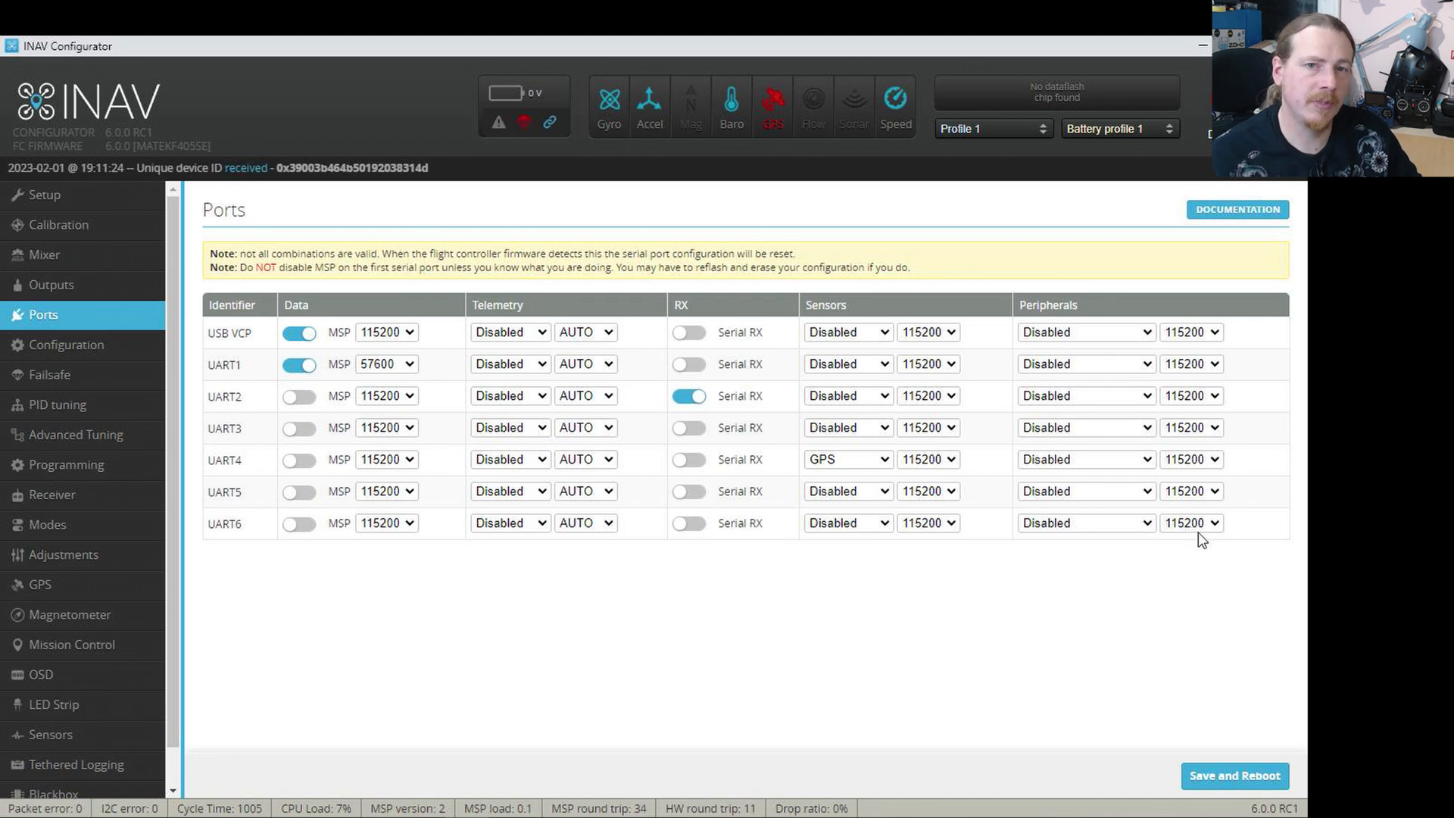
mouse_move(1207, 544)
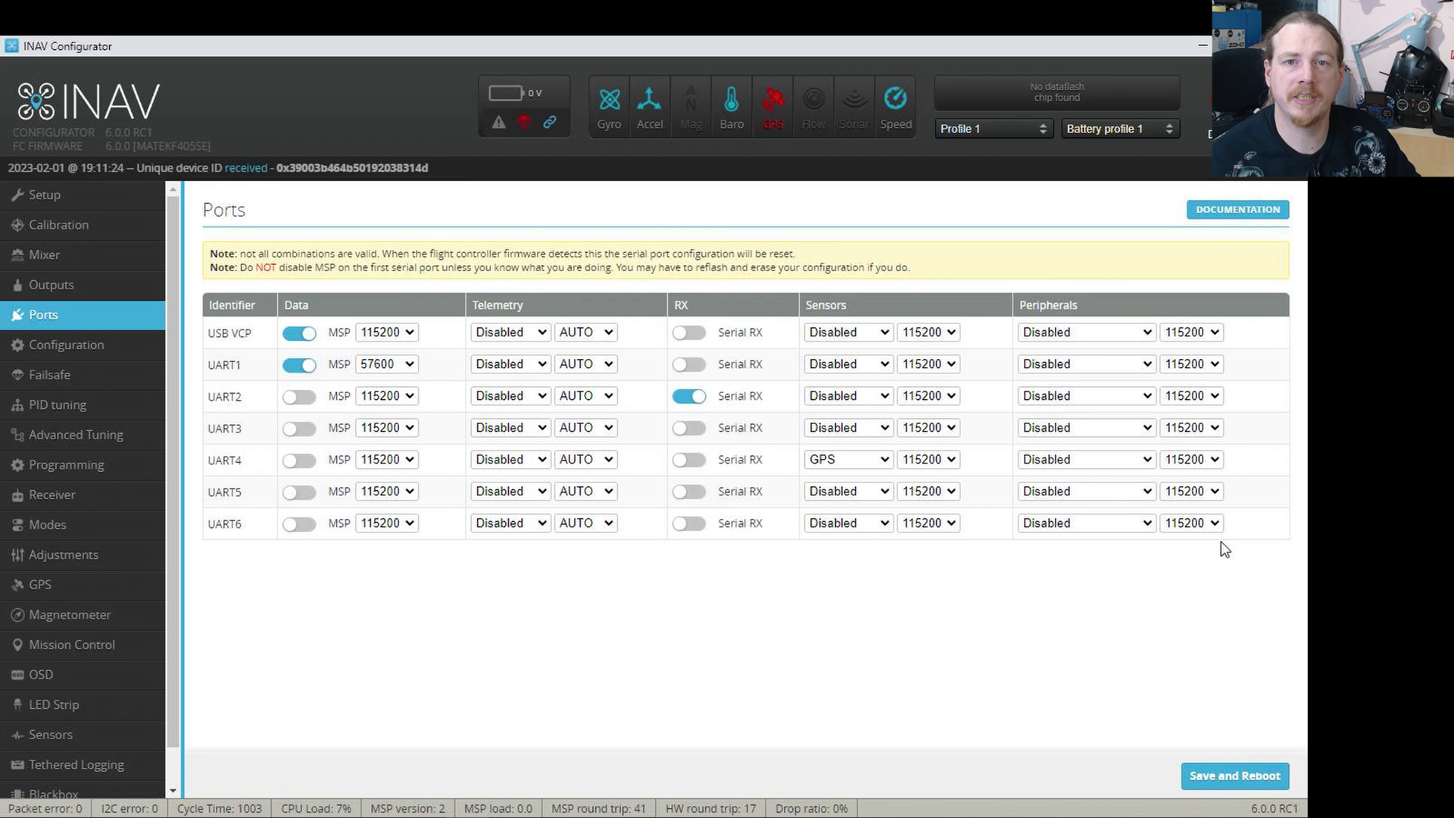
mouse_move(1182, 500)
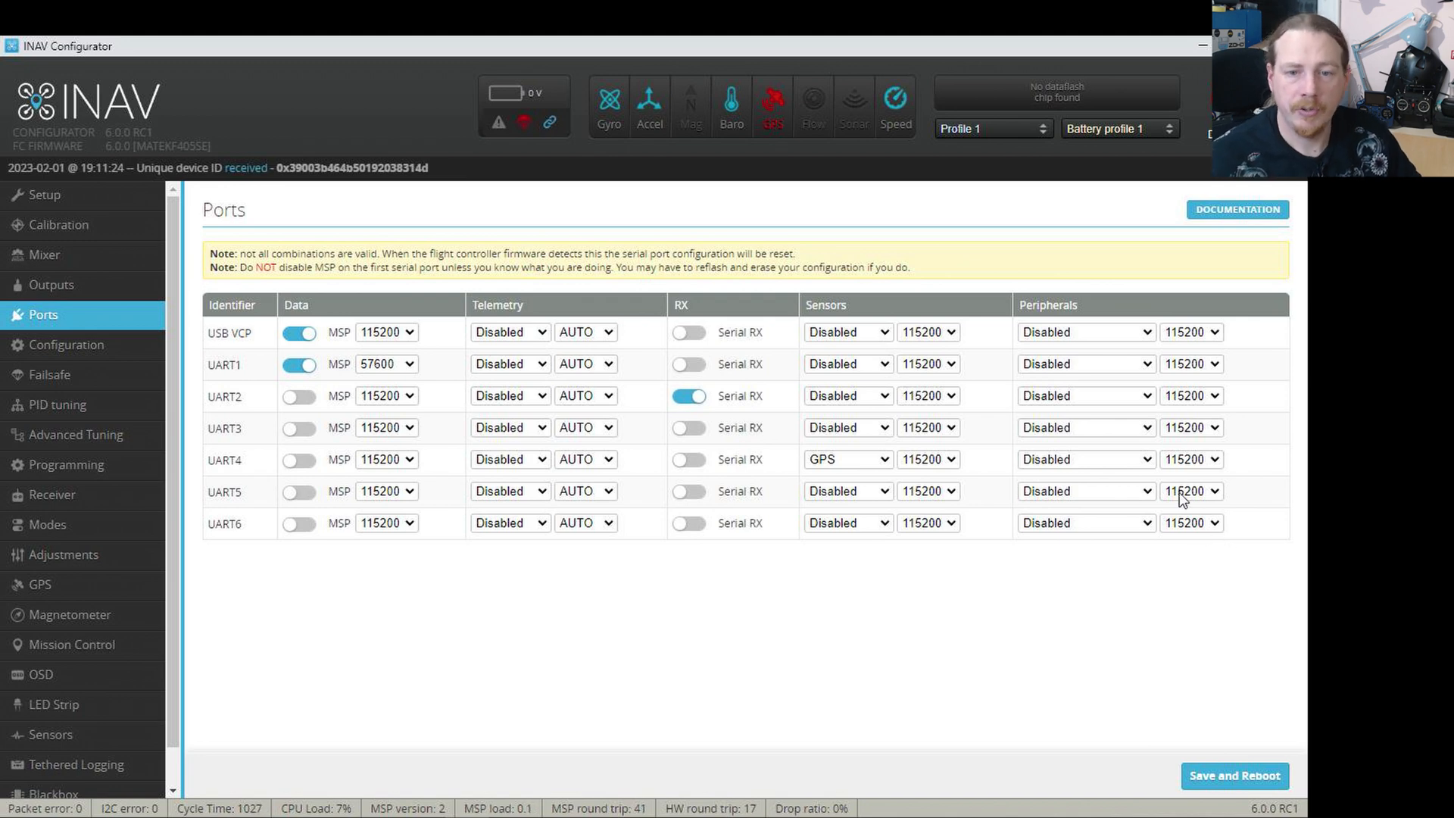
click(1083, 491)
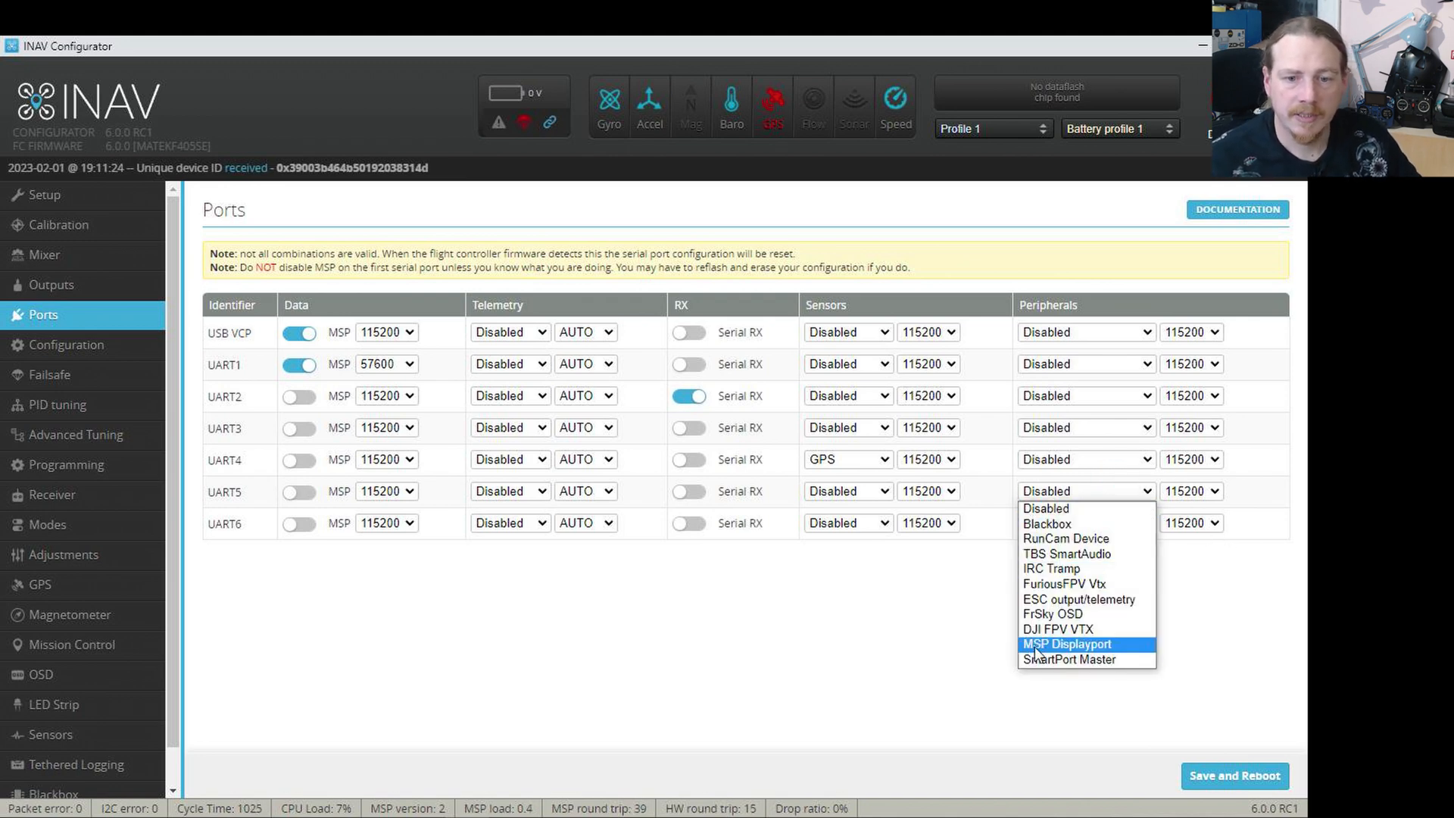
mouse_move(1057, 628)
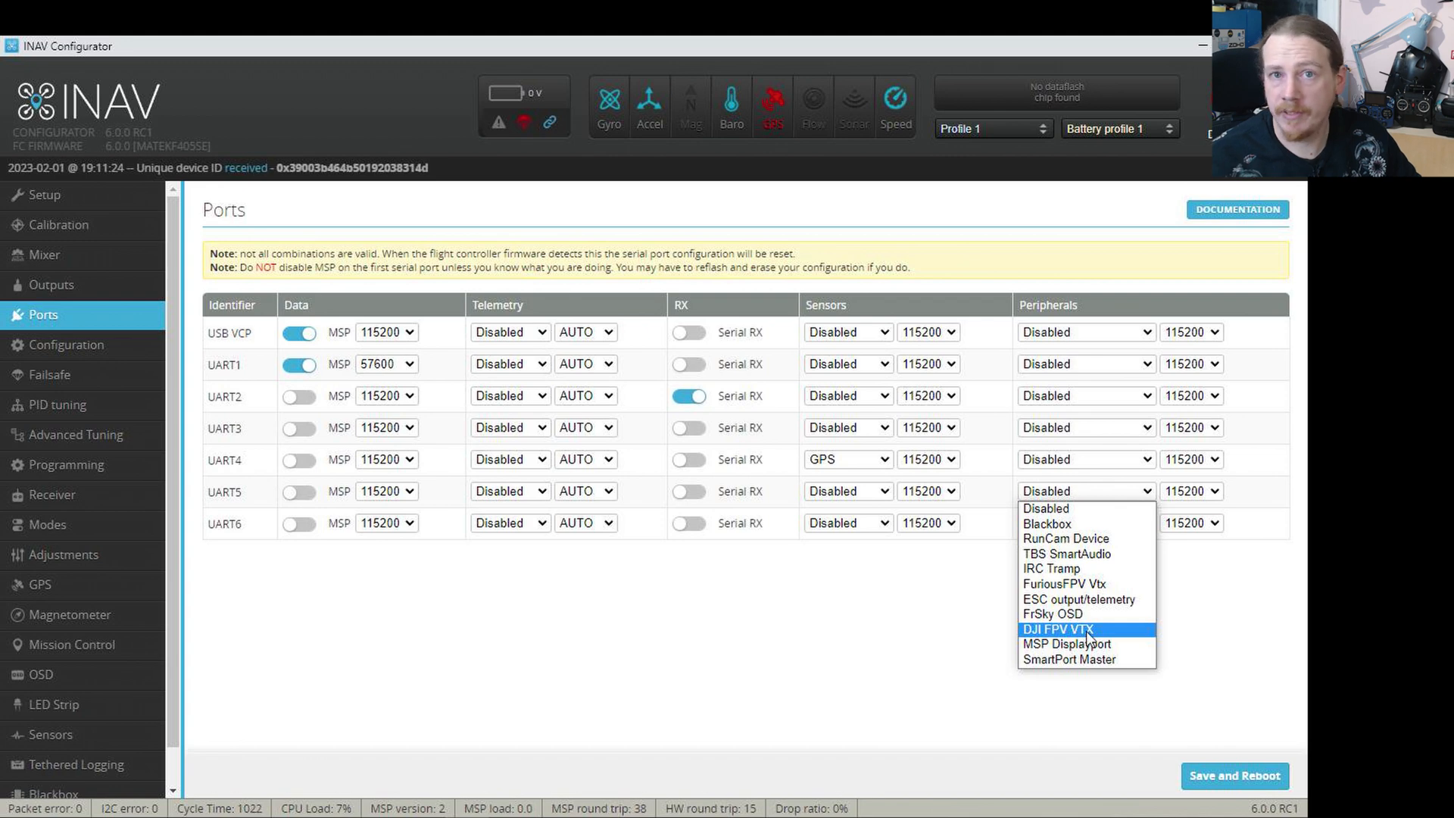
mouse_move(1085, 644)
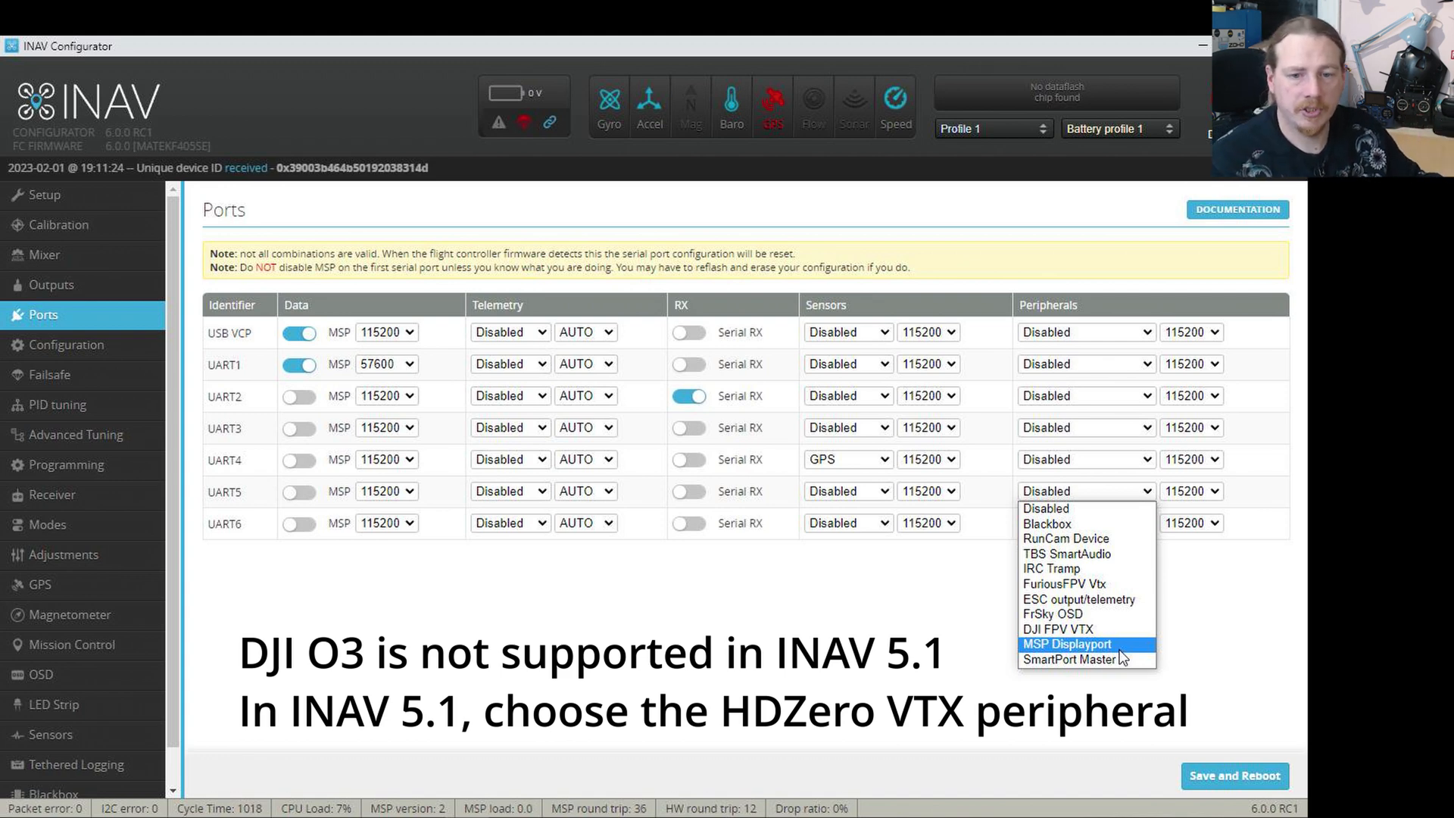
mouse_move(1070, 655)
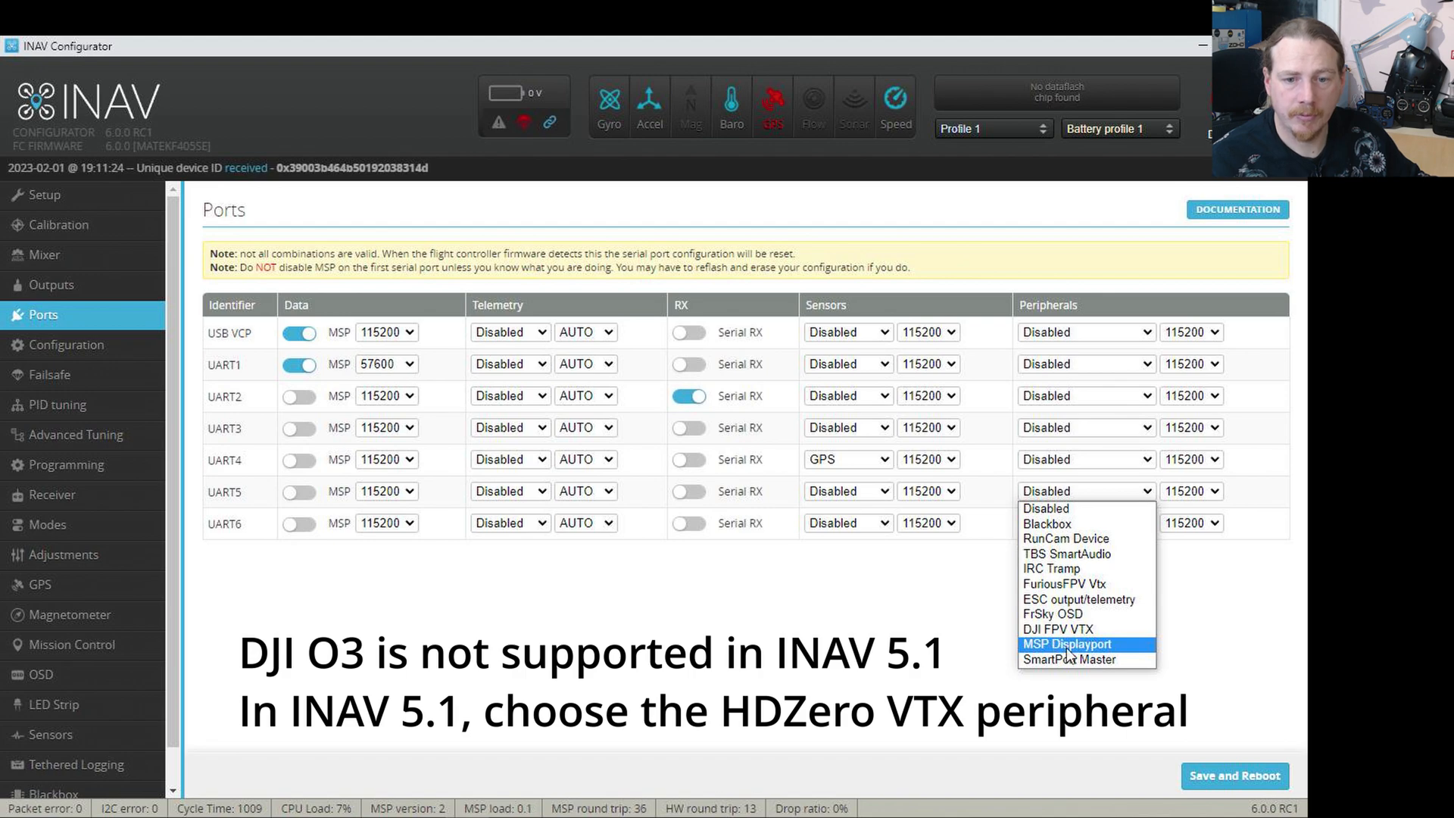
click(1066, 644)
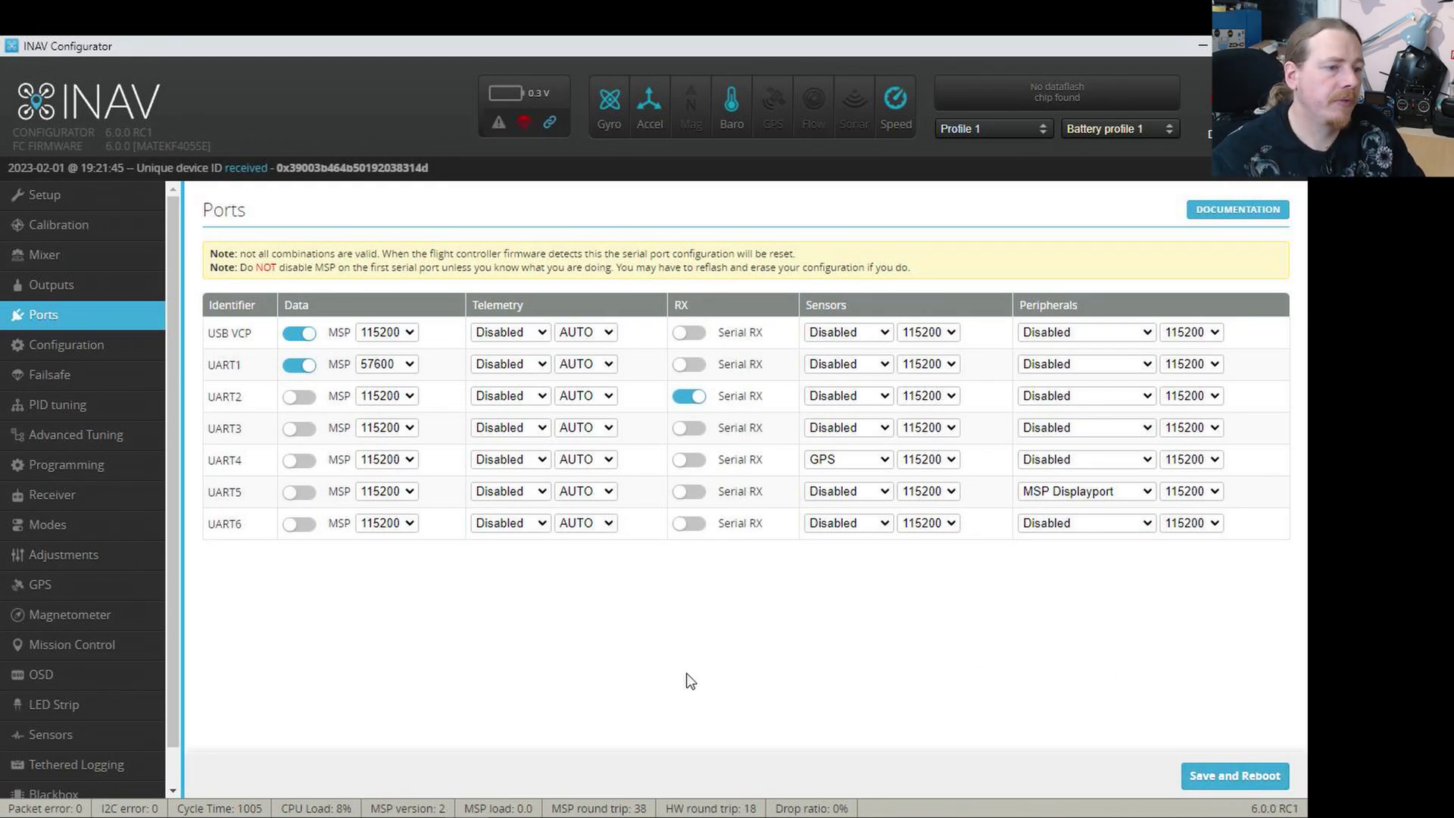
Show the OSD page with its element list, settings, alarms and live preview.
click(41, 674)
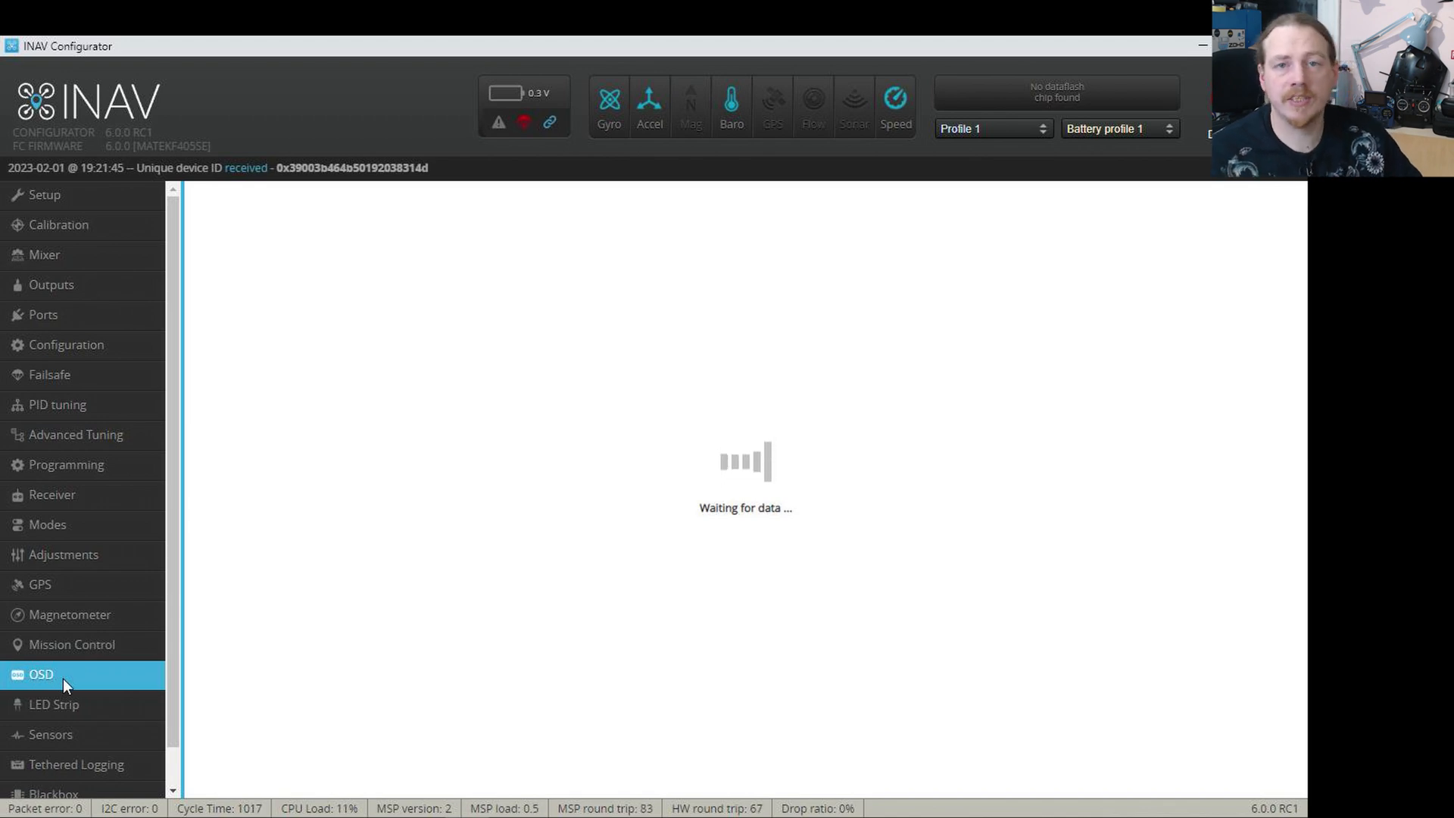
click(40, 674)
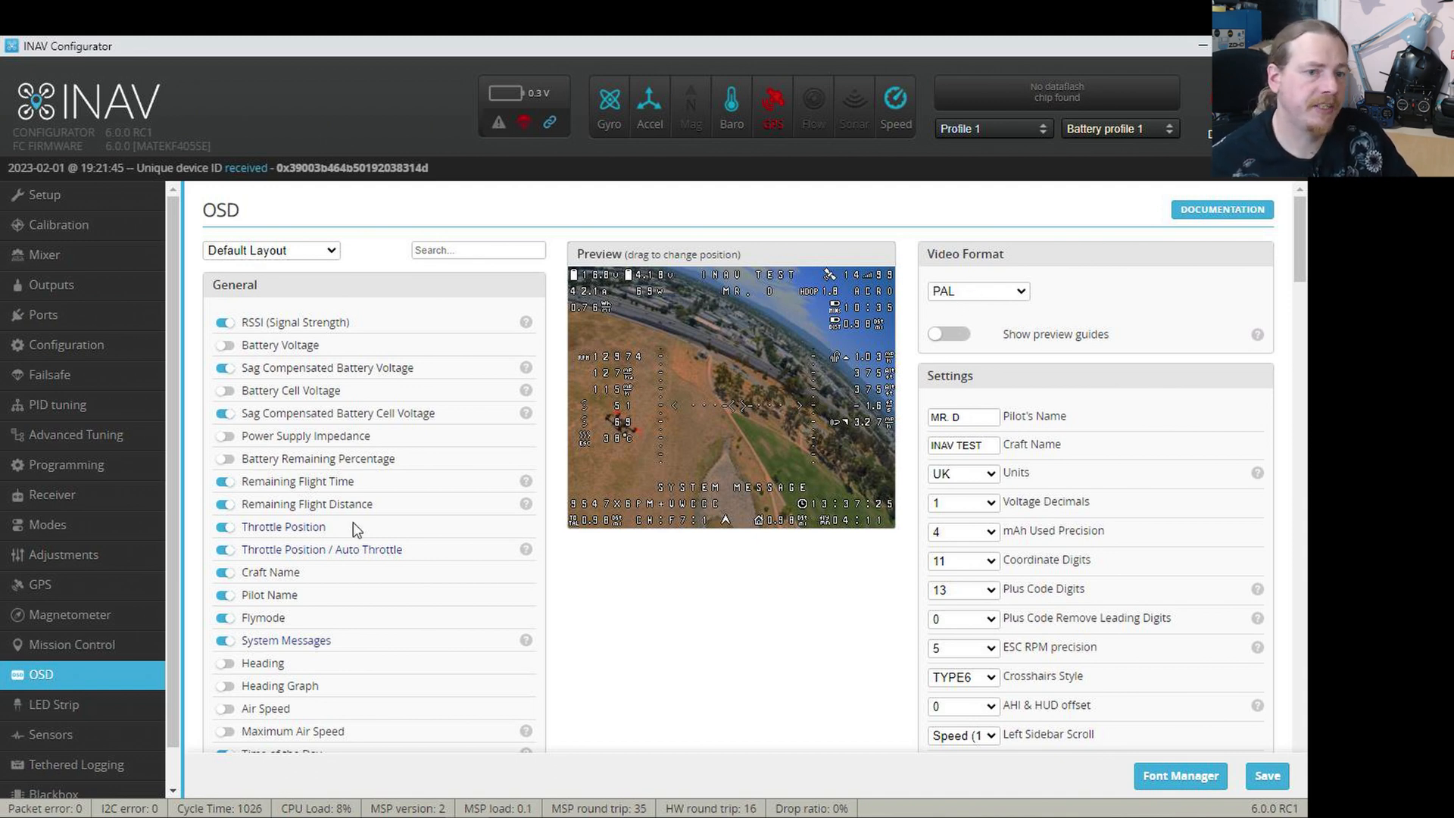
mouse_move(1136, 541)
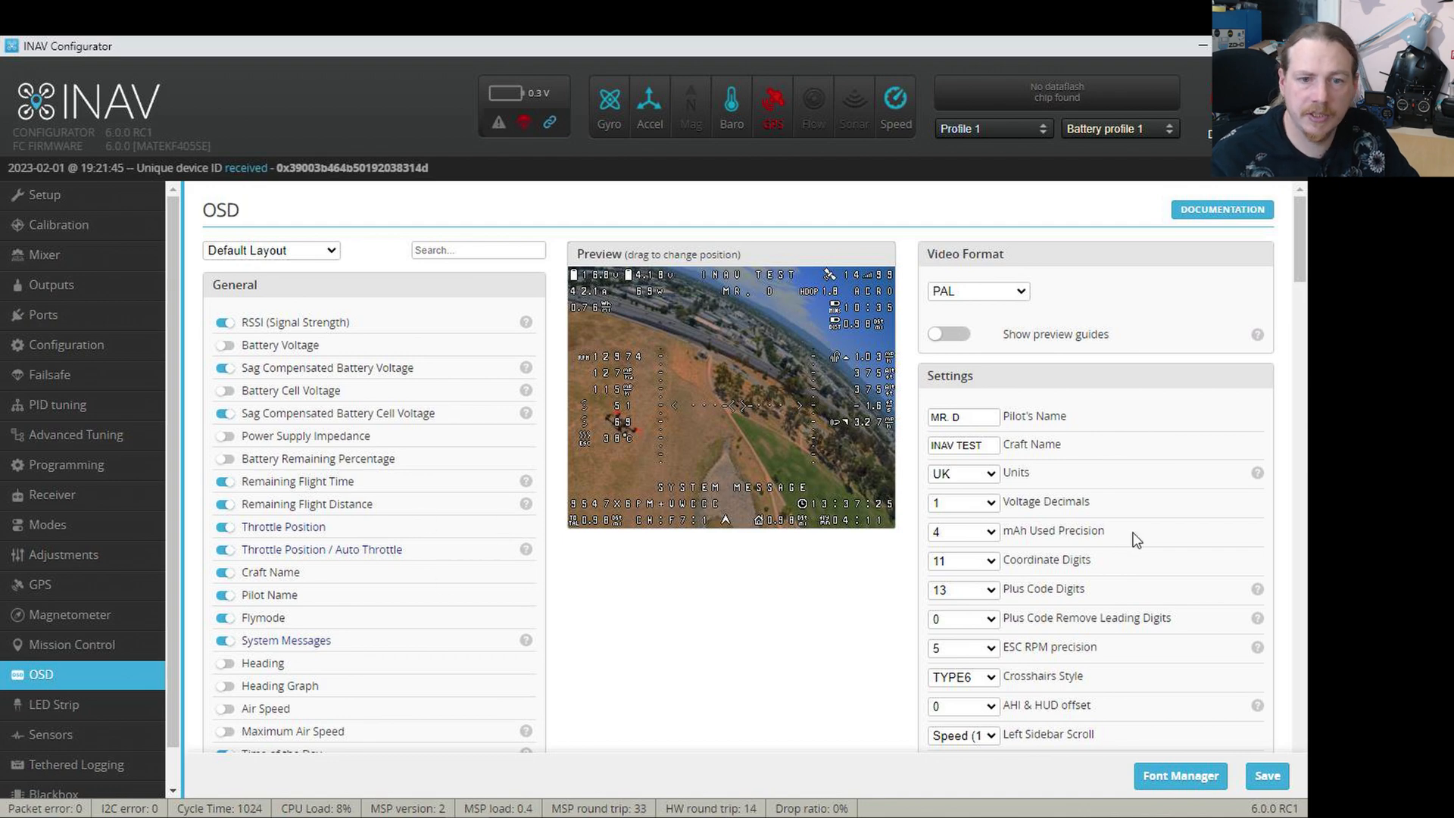
scroll(down, 3)
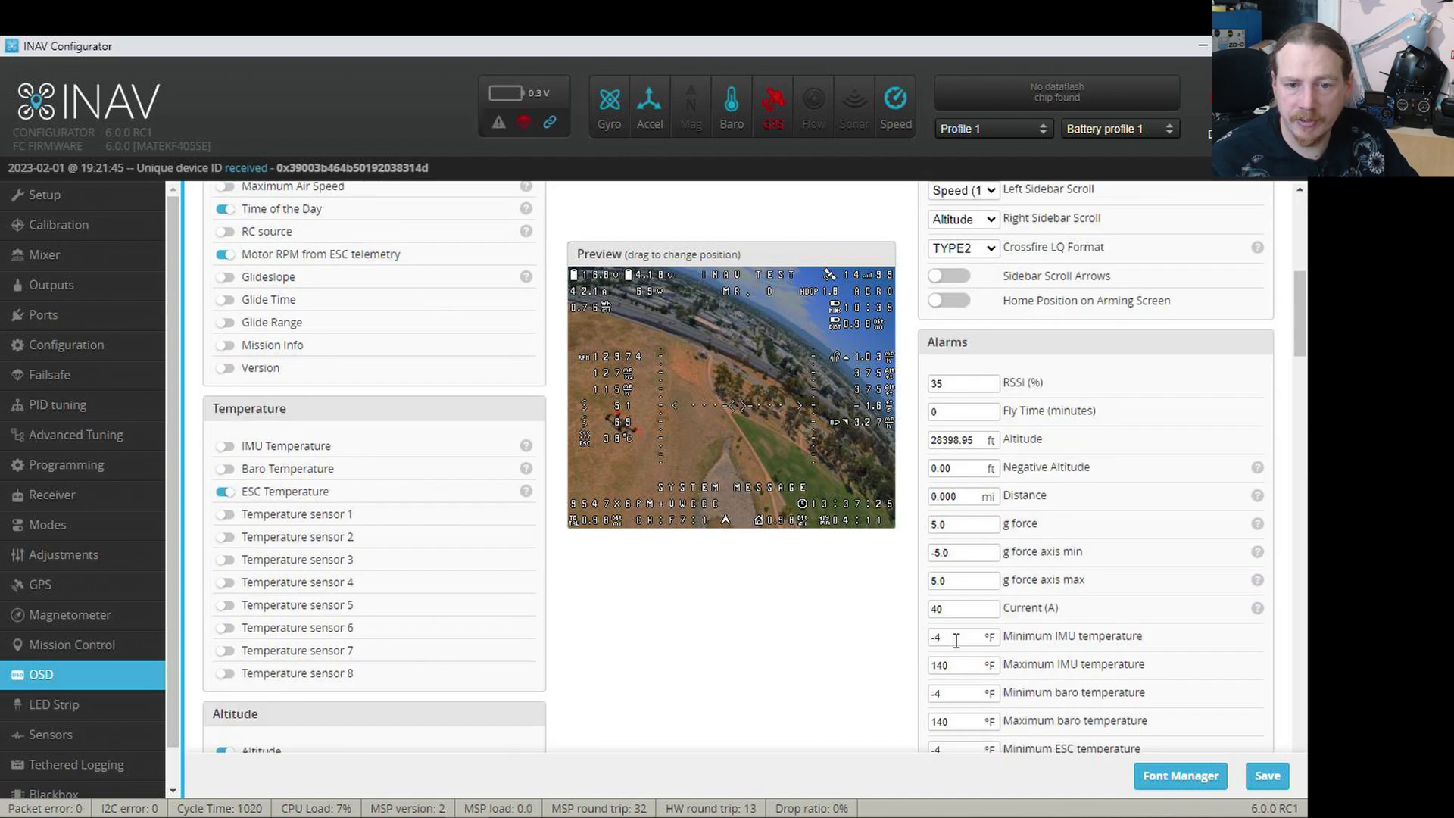
scroll(down, 3)
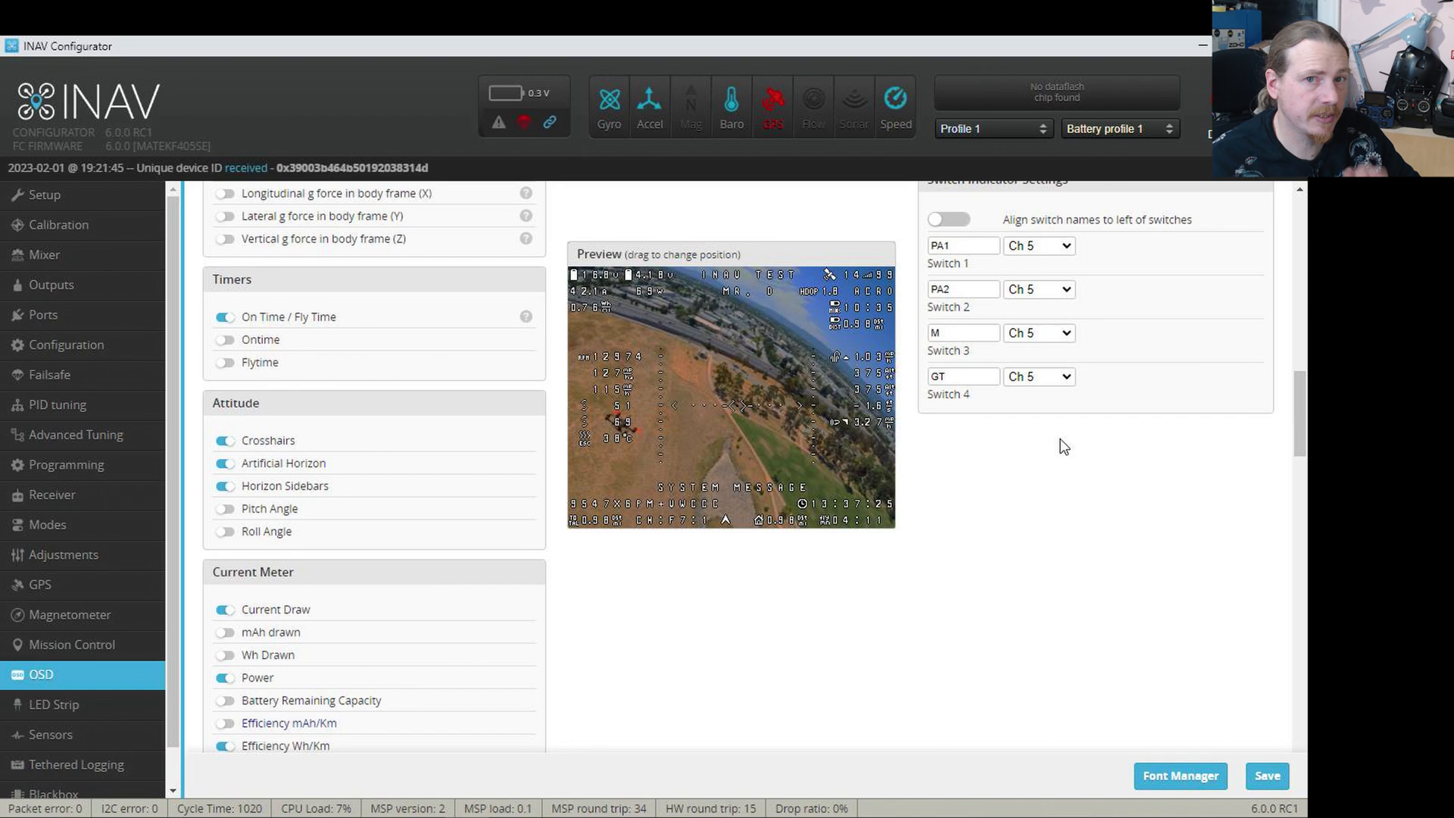
mouse_move(1016, 506)
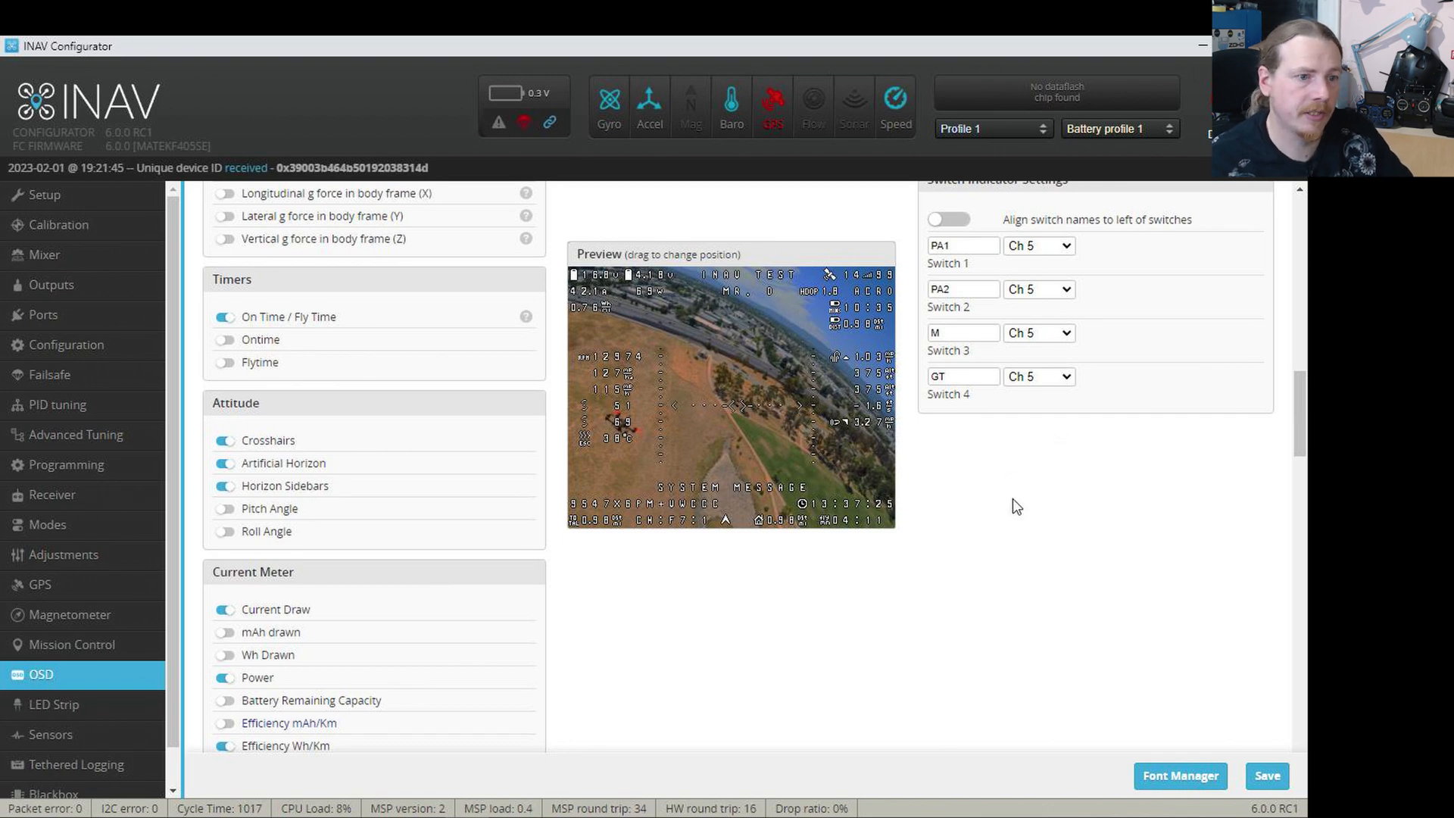
scroll(up, 3)
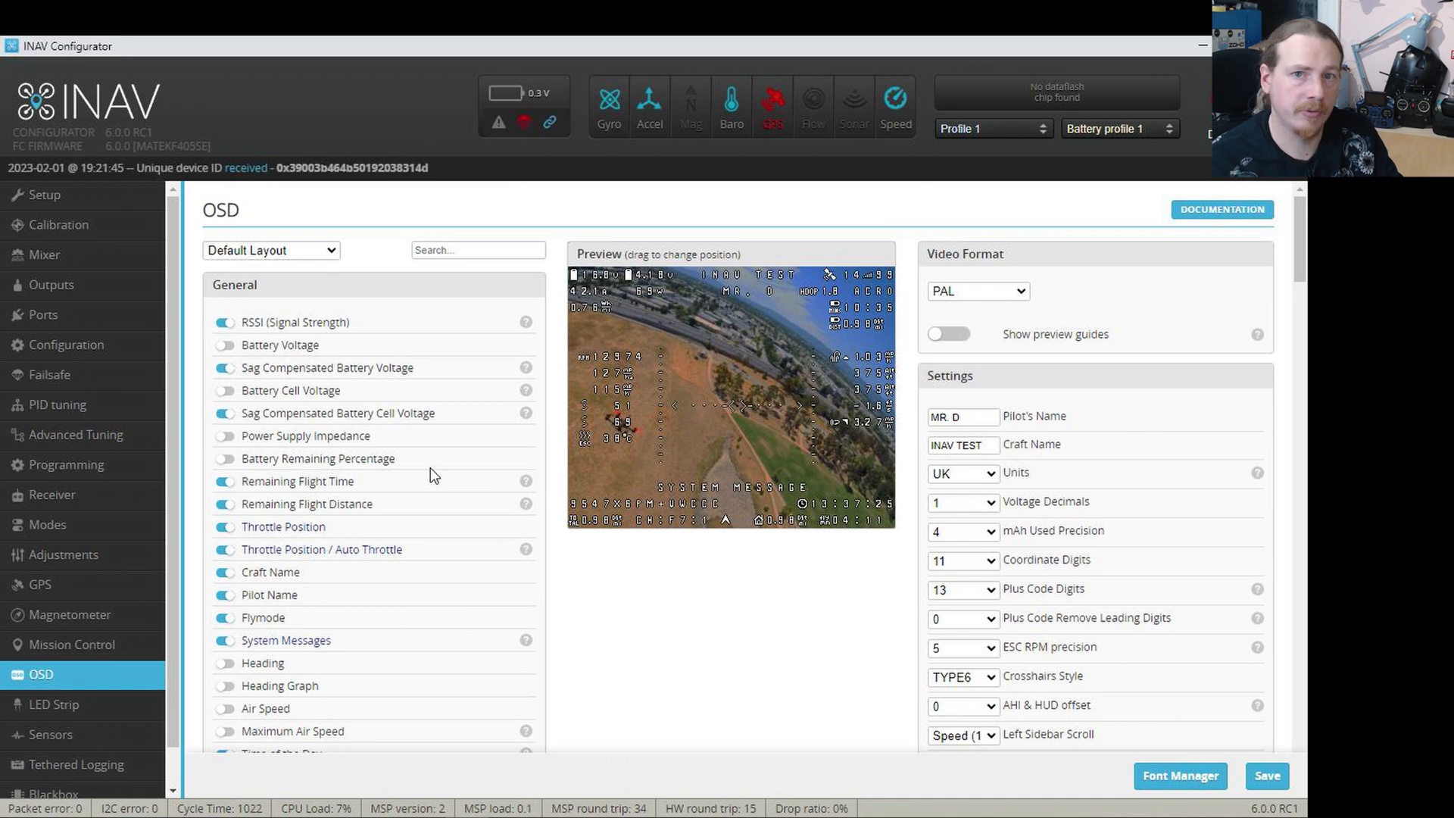
mouse_move(968, 301)
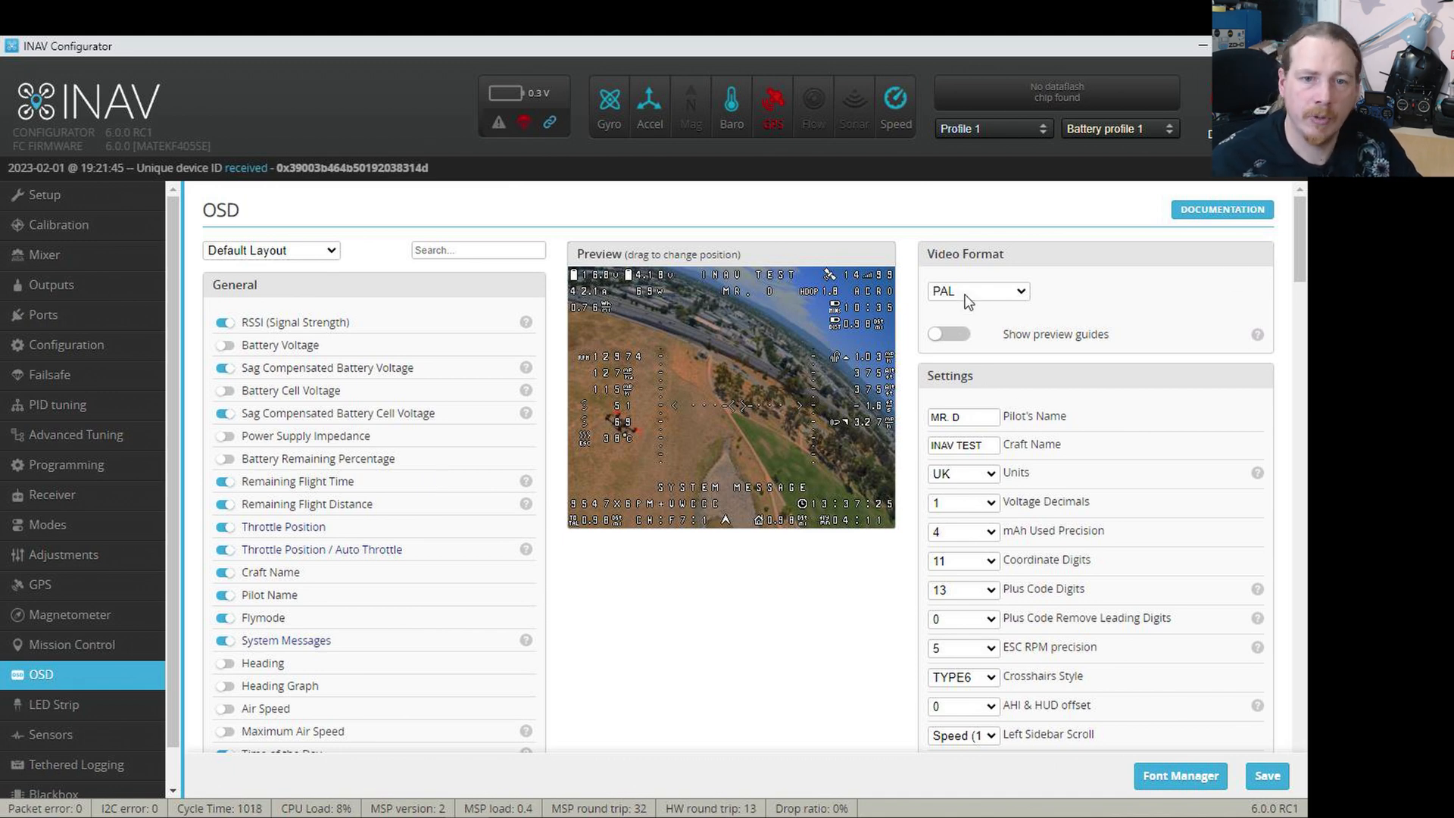
Choose BF43COMPAT as the OSD video format and review the element list.
click(977, 291)
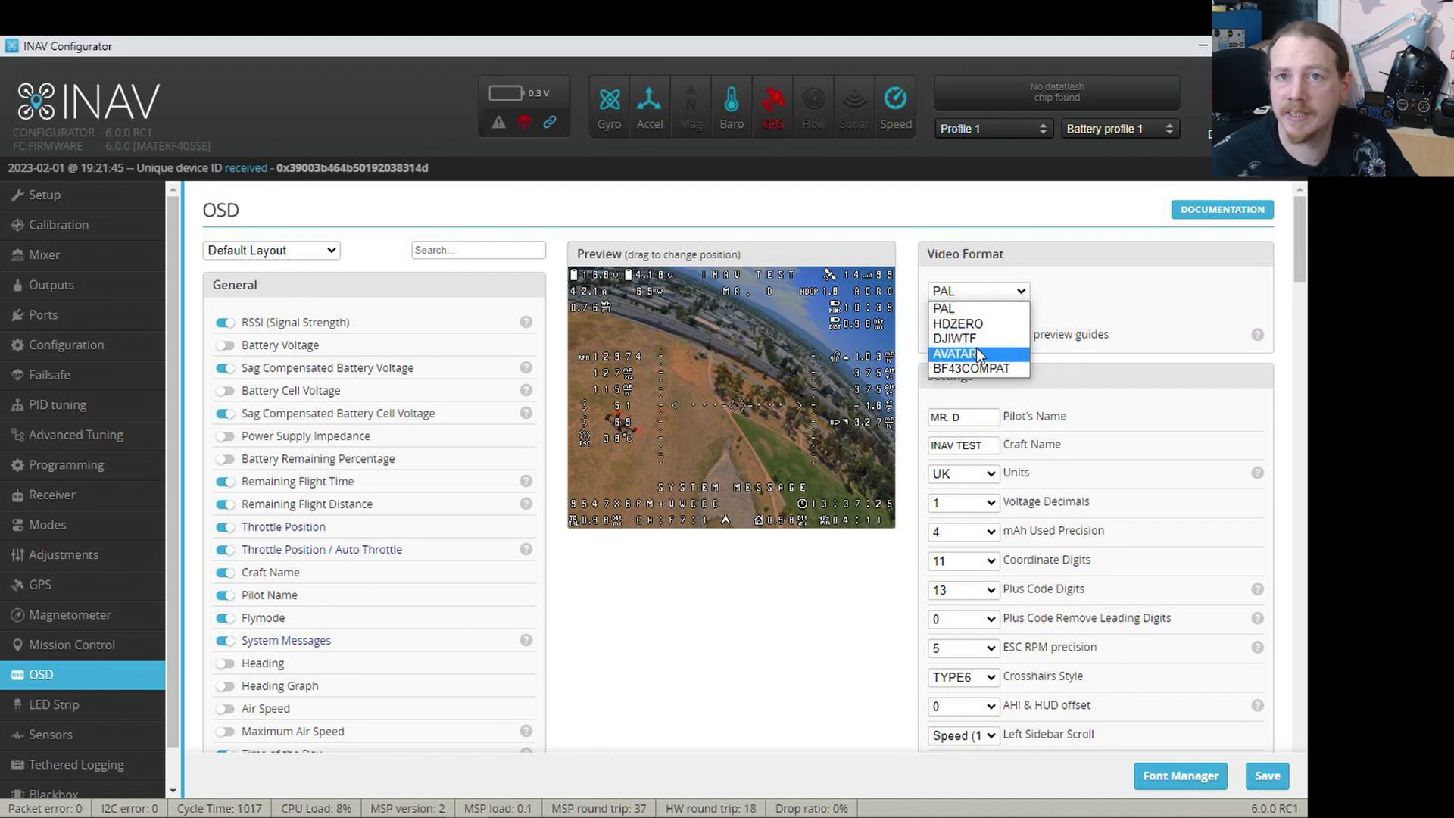
mouse_move(955, 338)
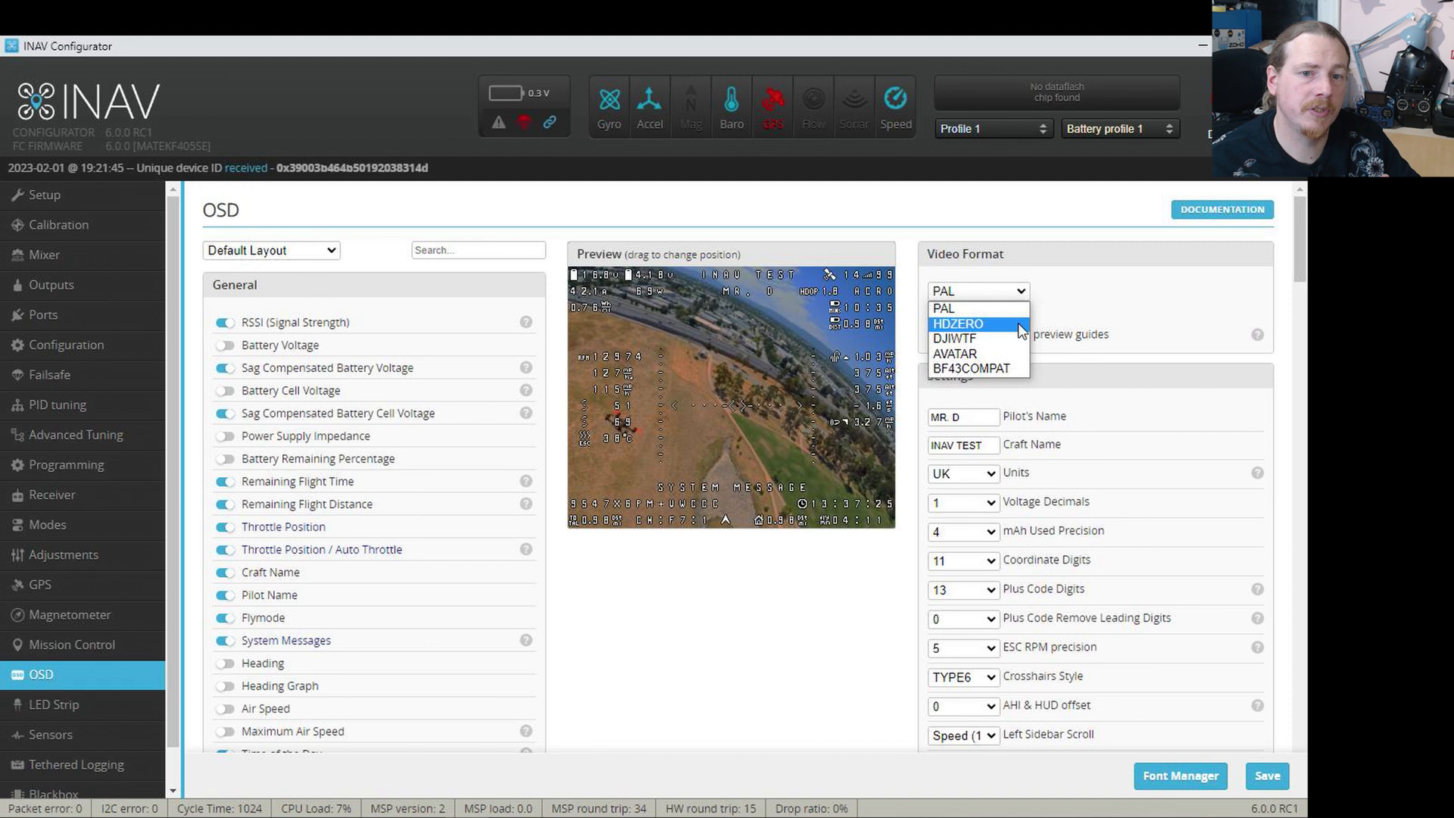
mouse_move(1006, 330)
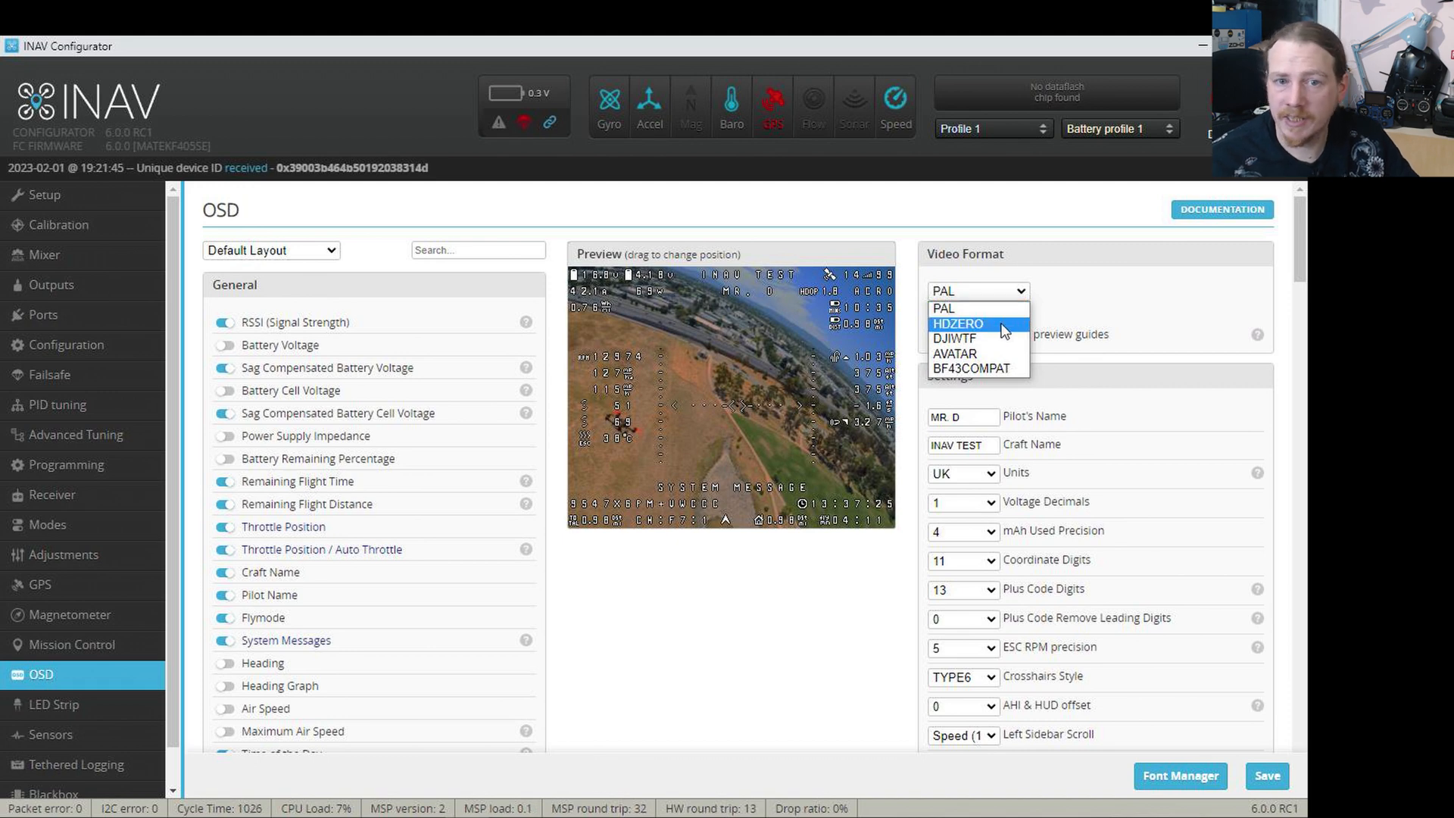
mouse_move(956, 338)
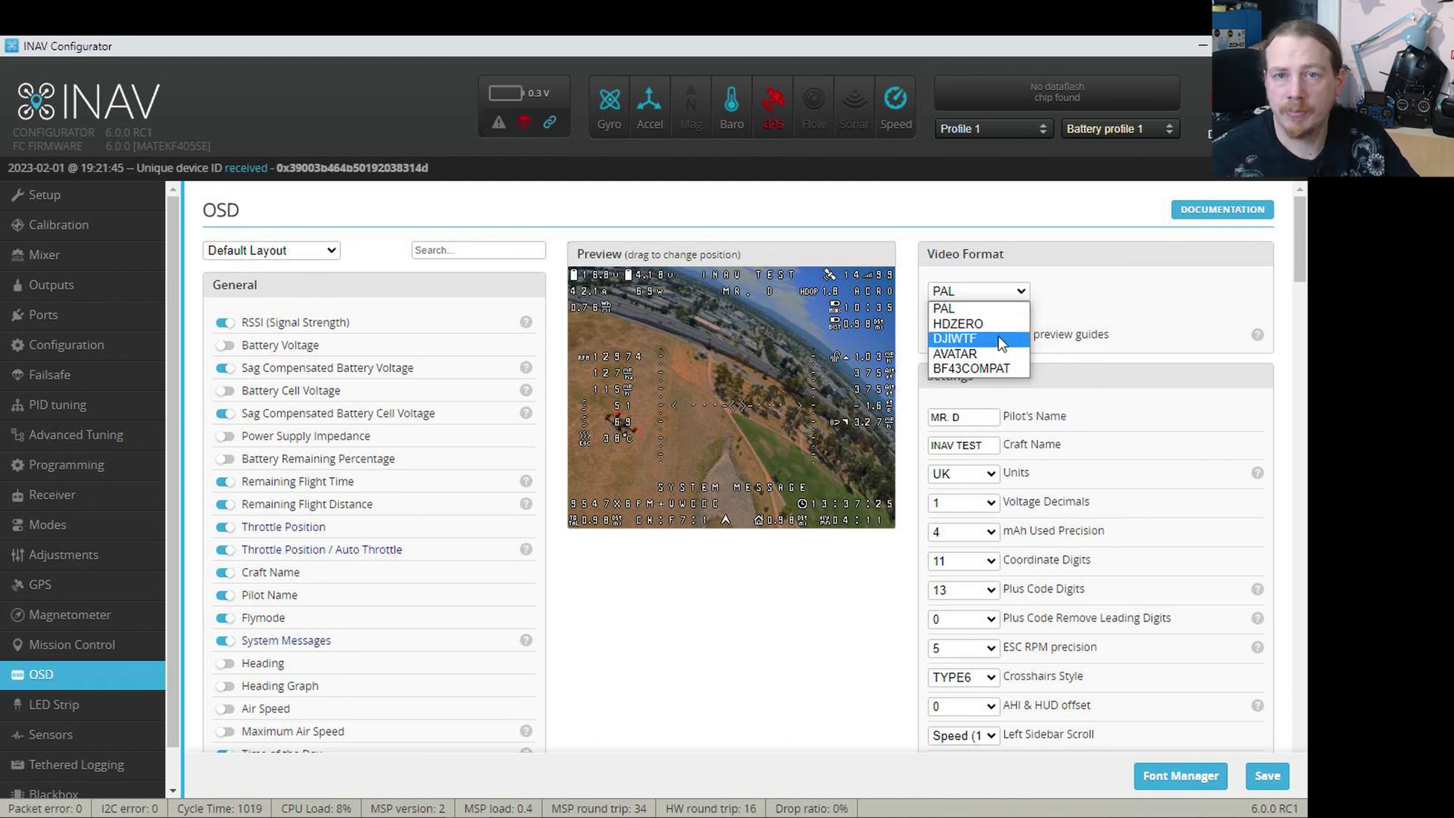
mouse_move(956, 353)
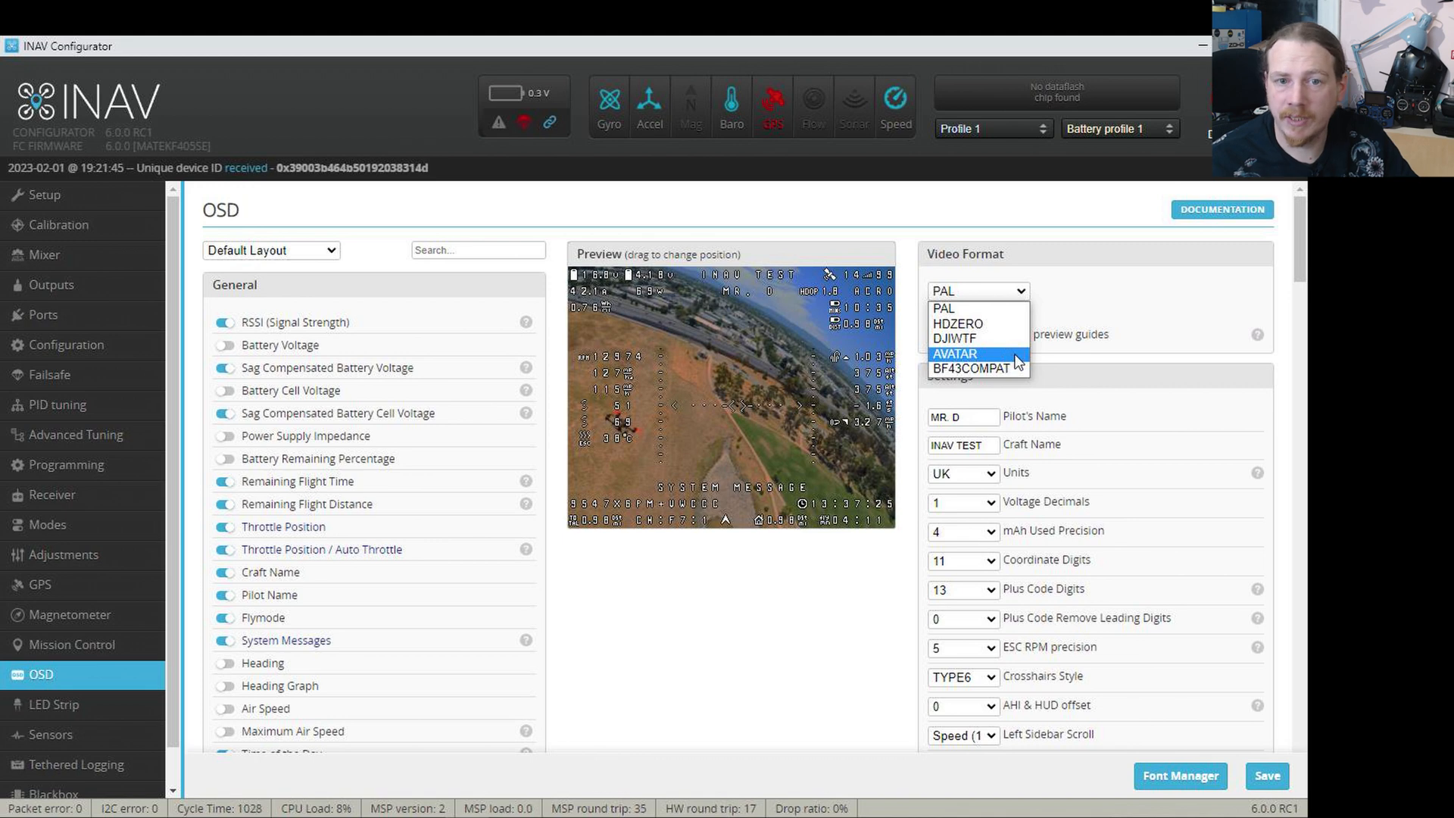
mouse_move(971, 368)
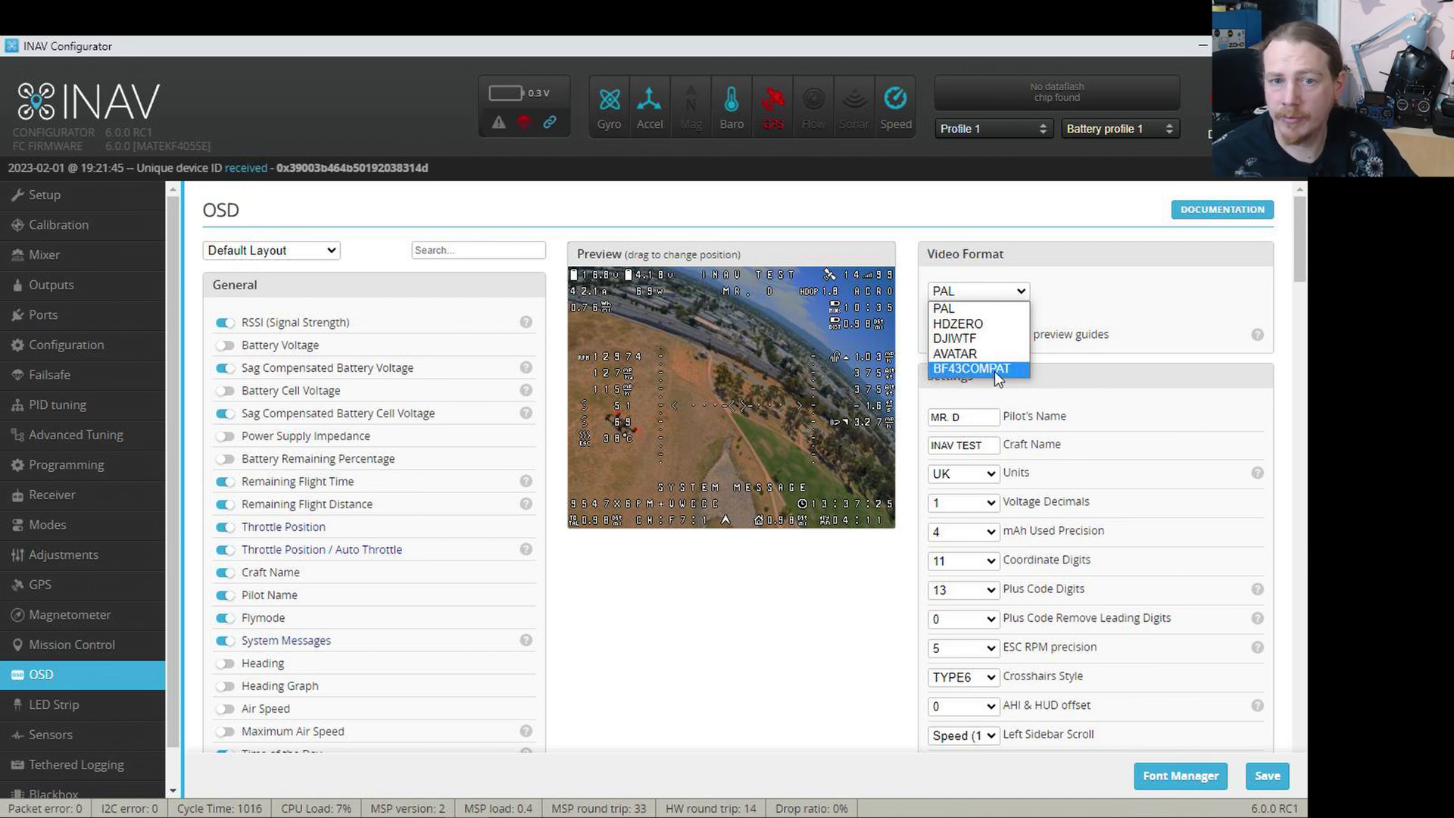
mouse_move(992, 380)
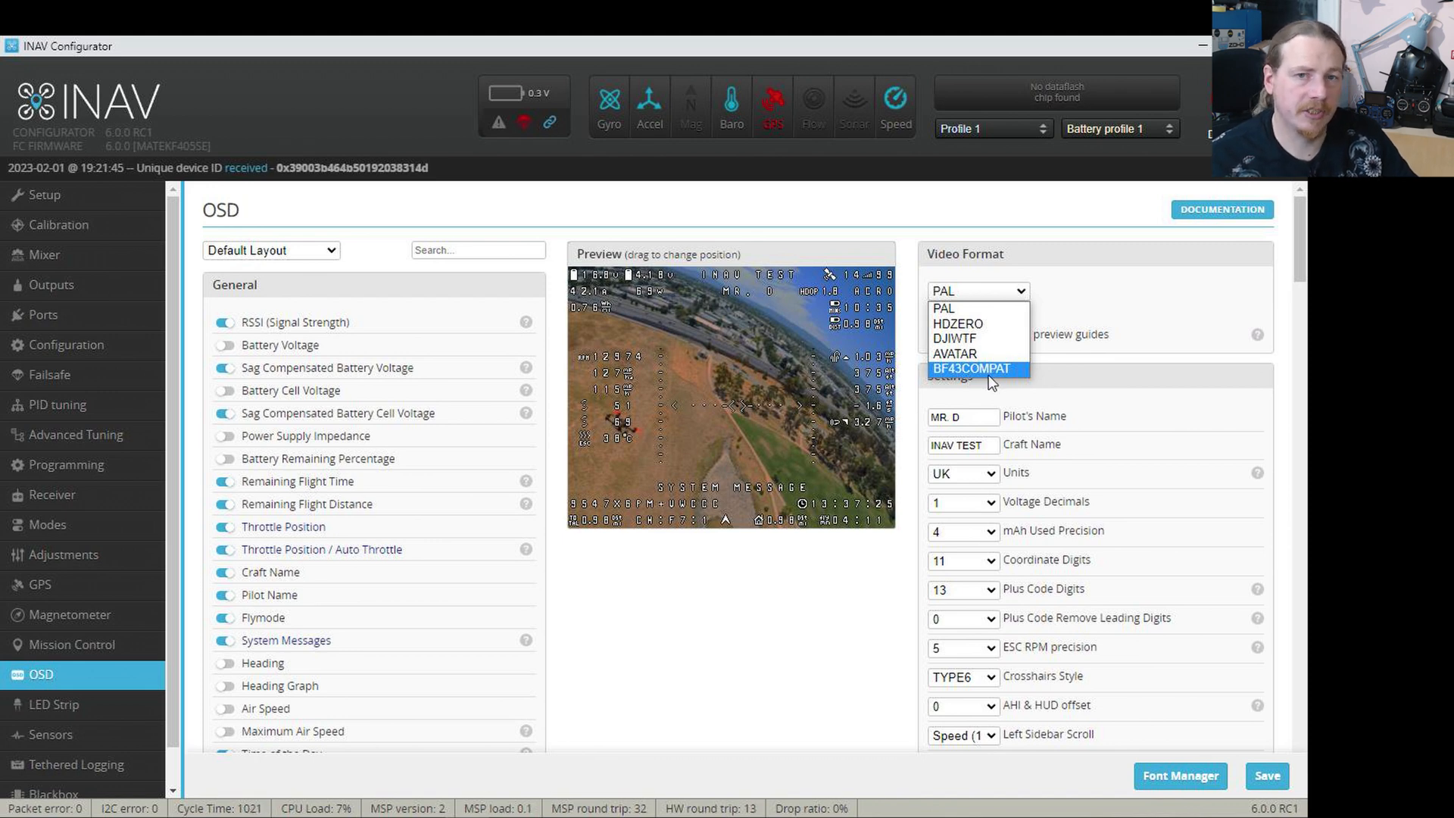
mouse_move(992, 376)
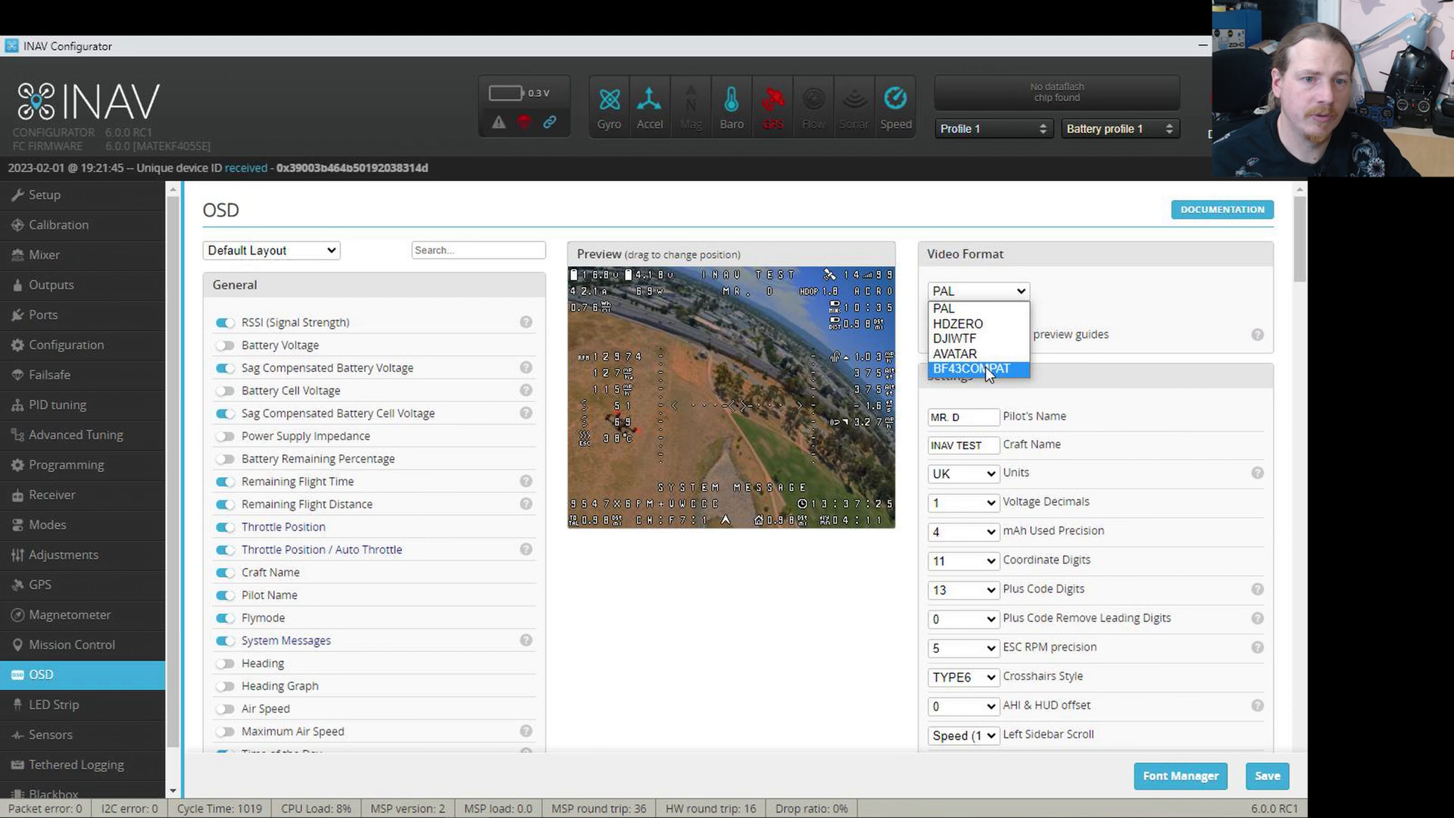
click(984, 368)
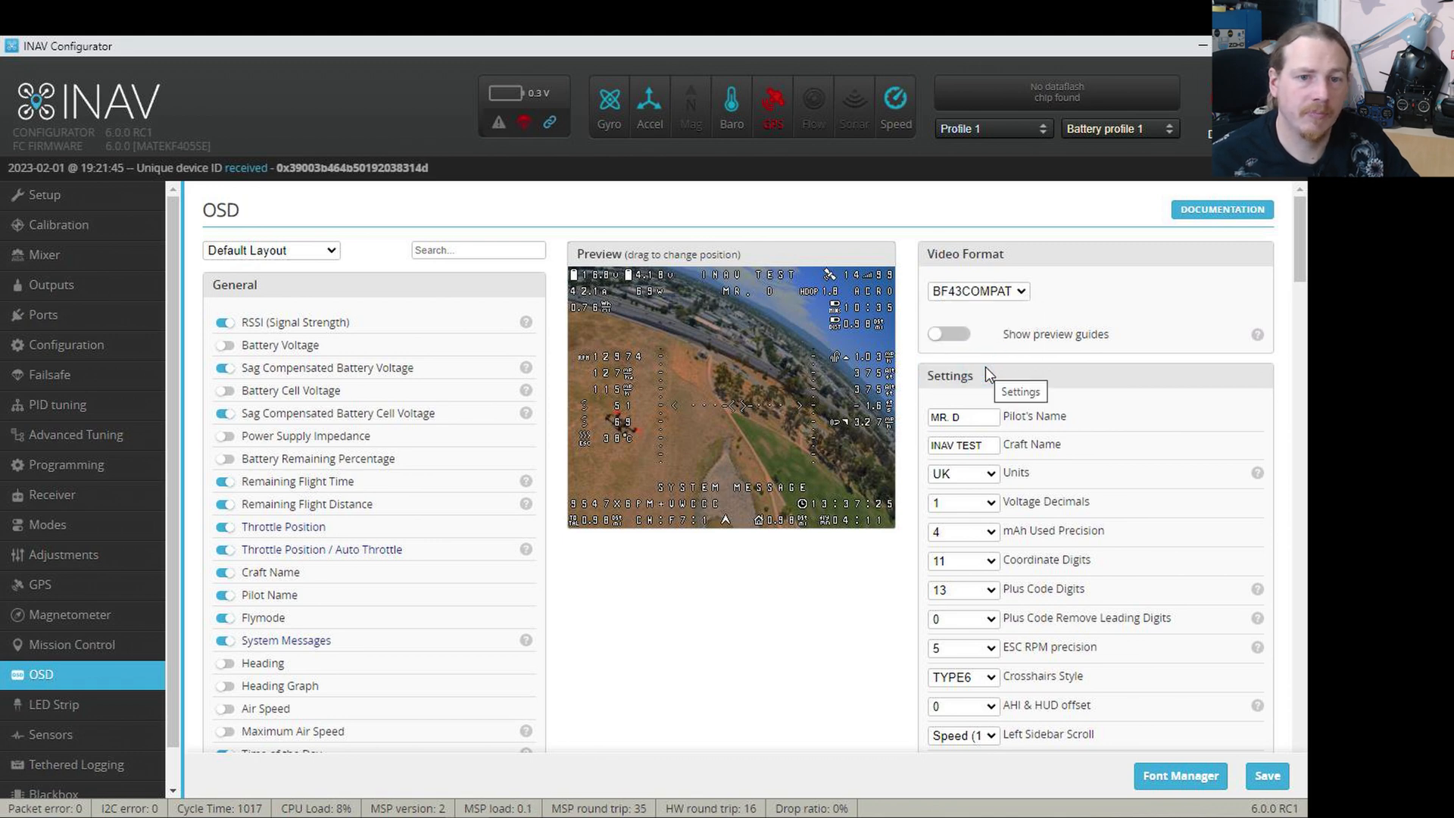
mouse_move(666, 499)
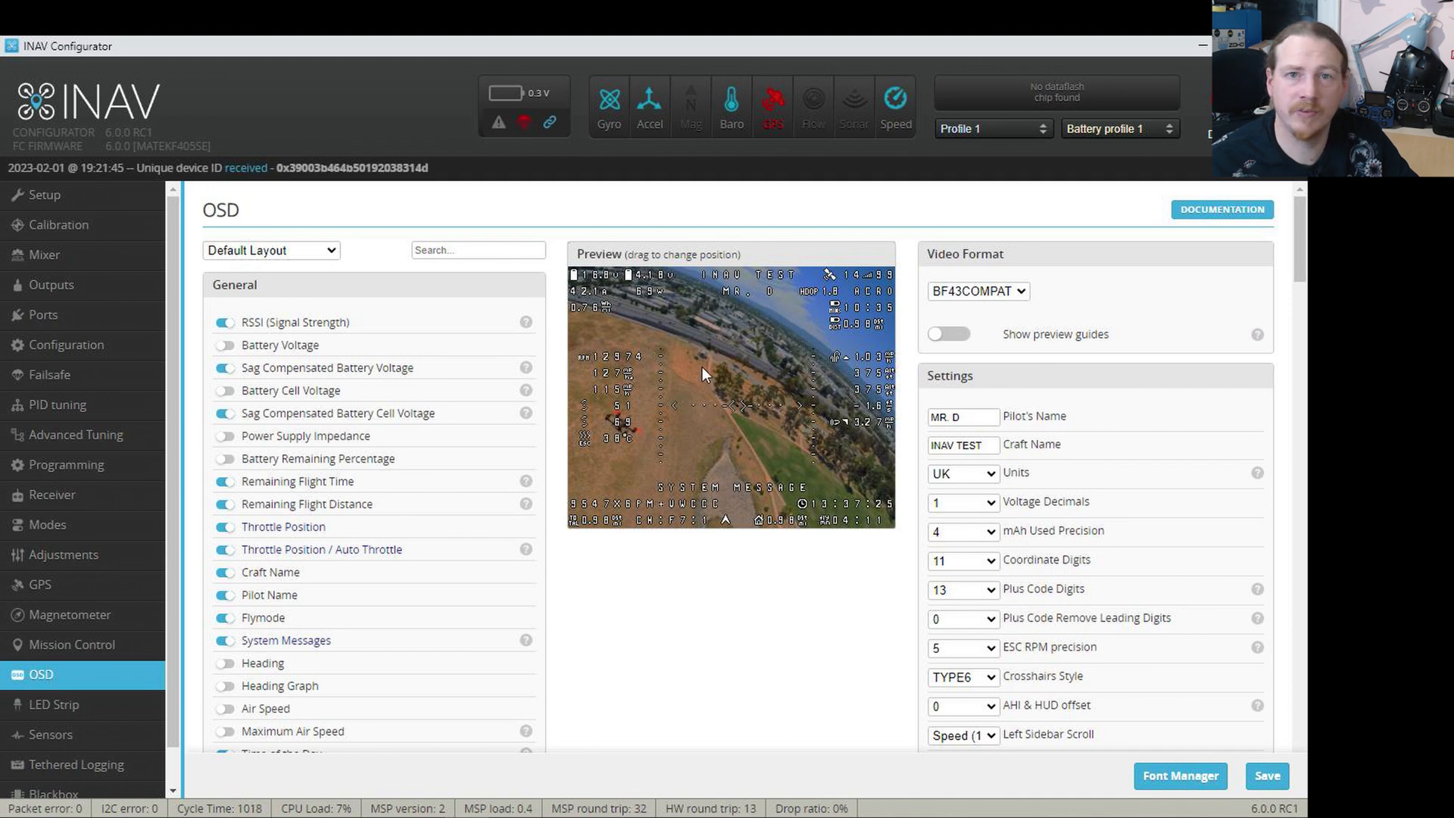
mouse_move(965, 332)
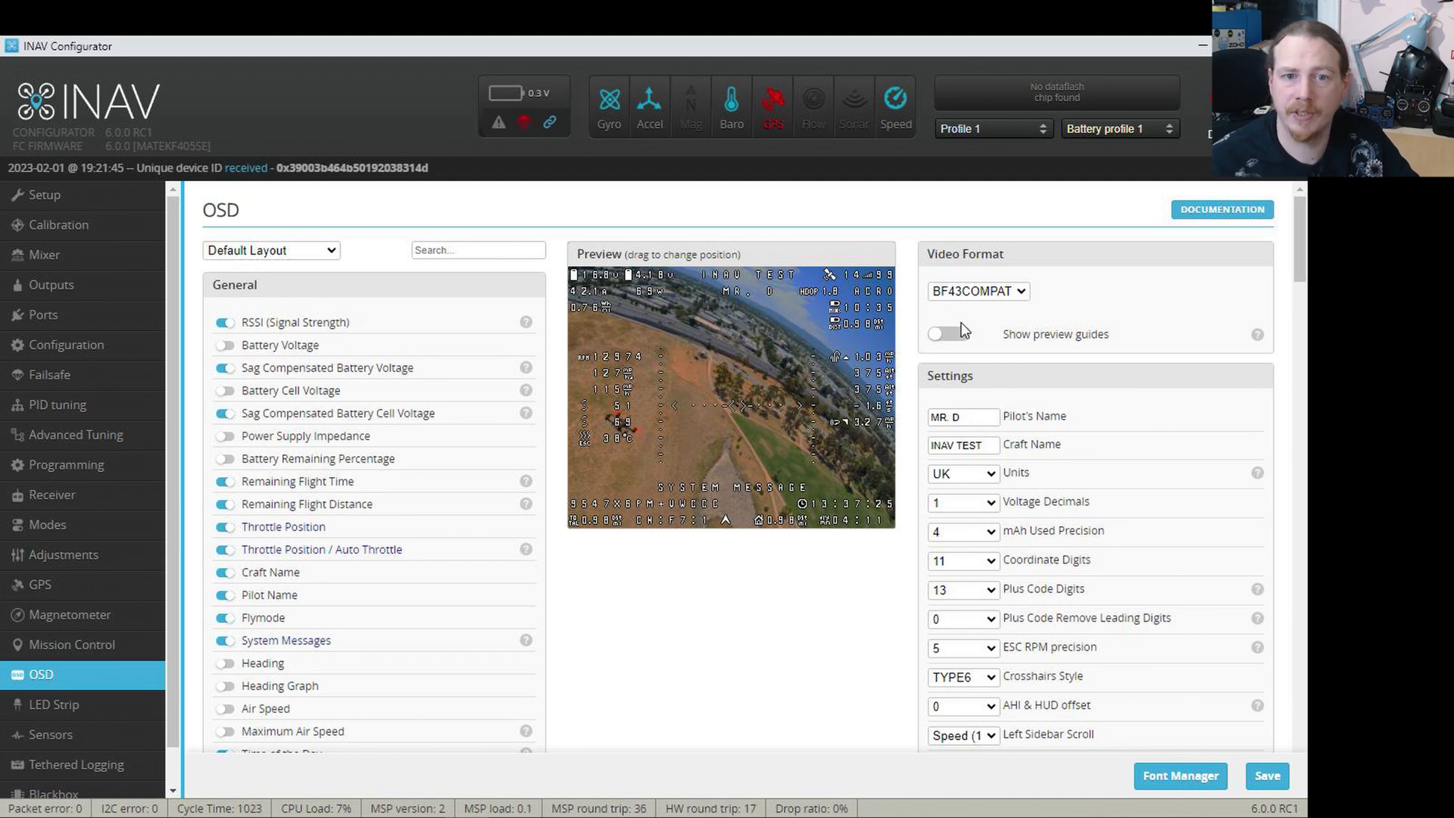
mouse_move(1010, 318)
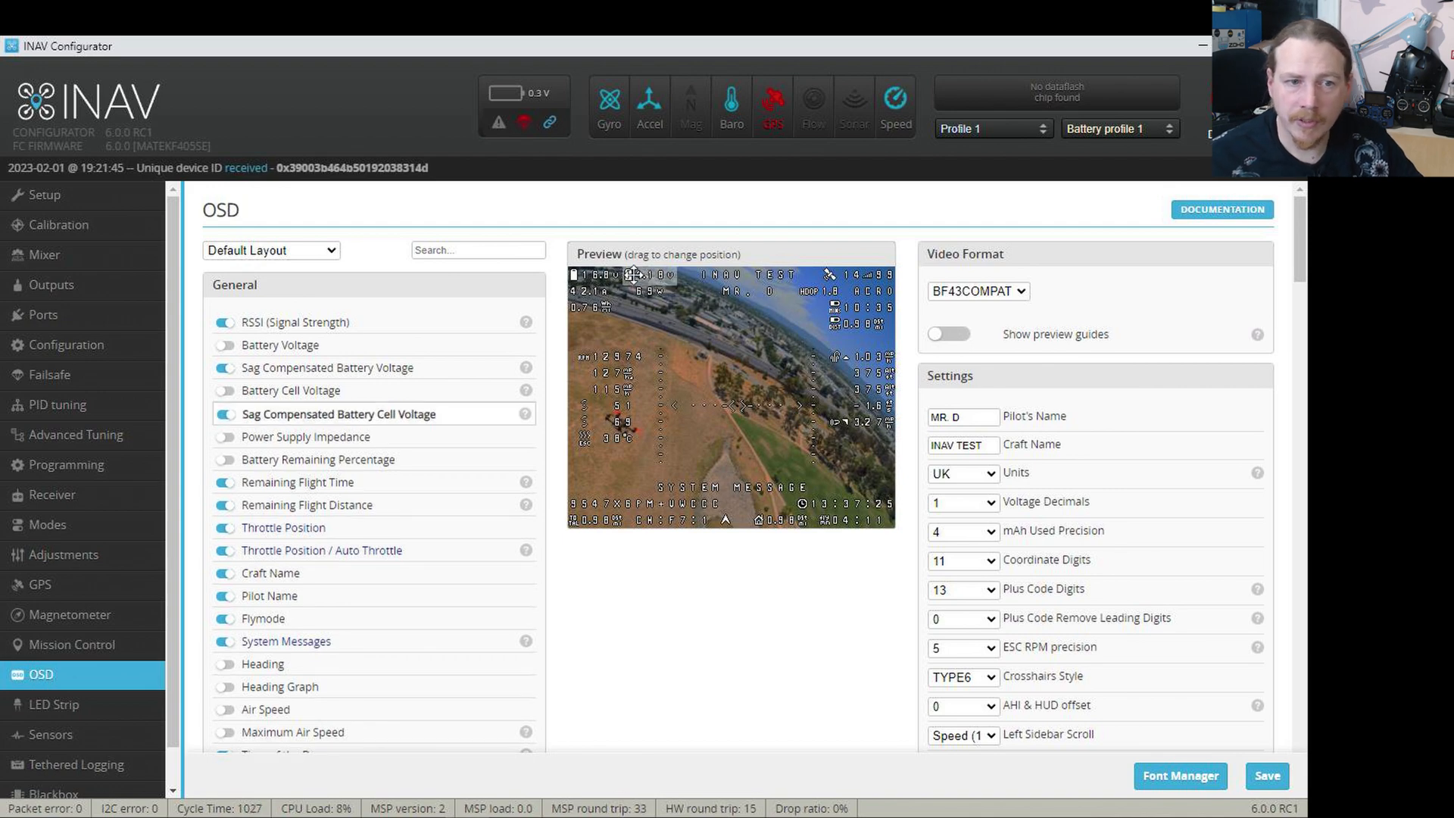
scroll(down, 3)
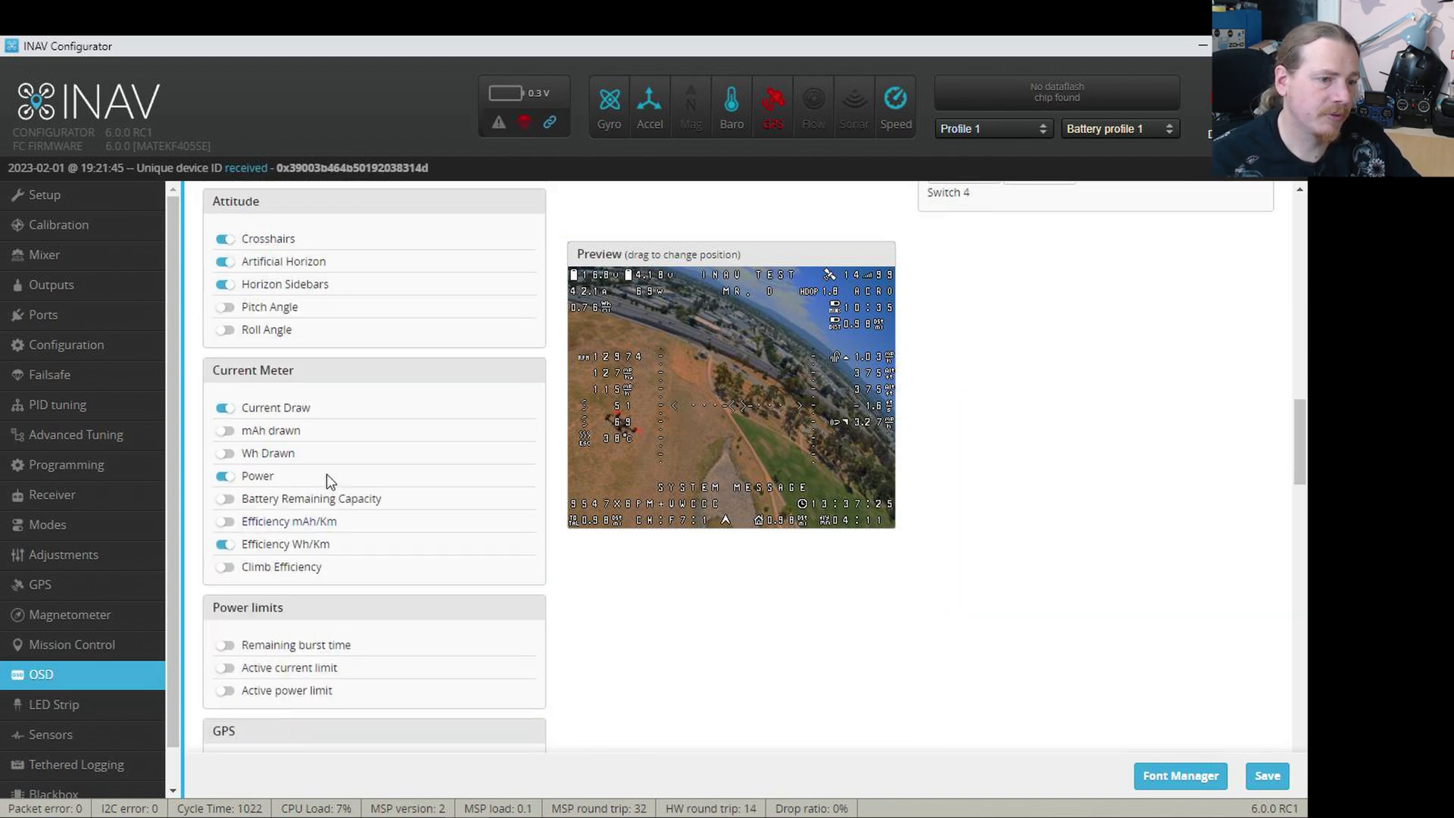
scroll(down, 3)
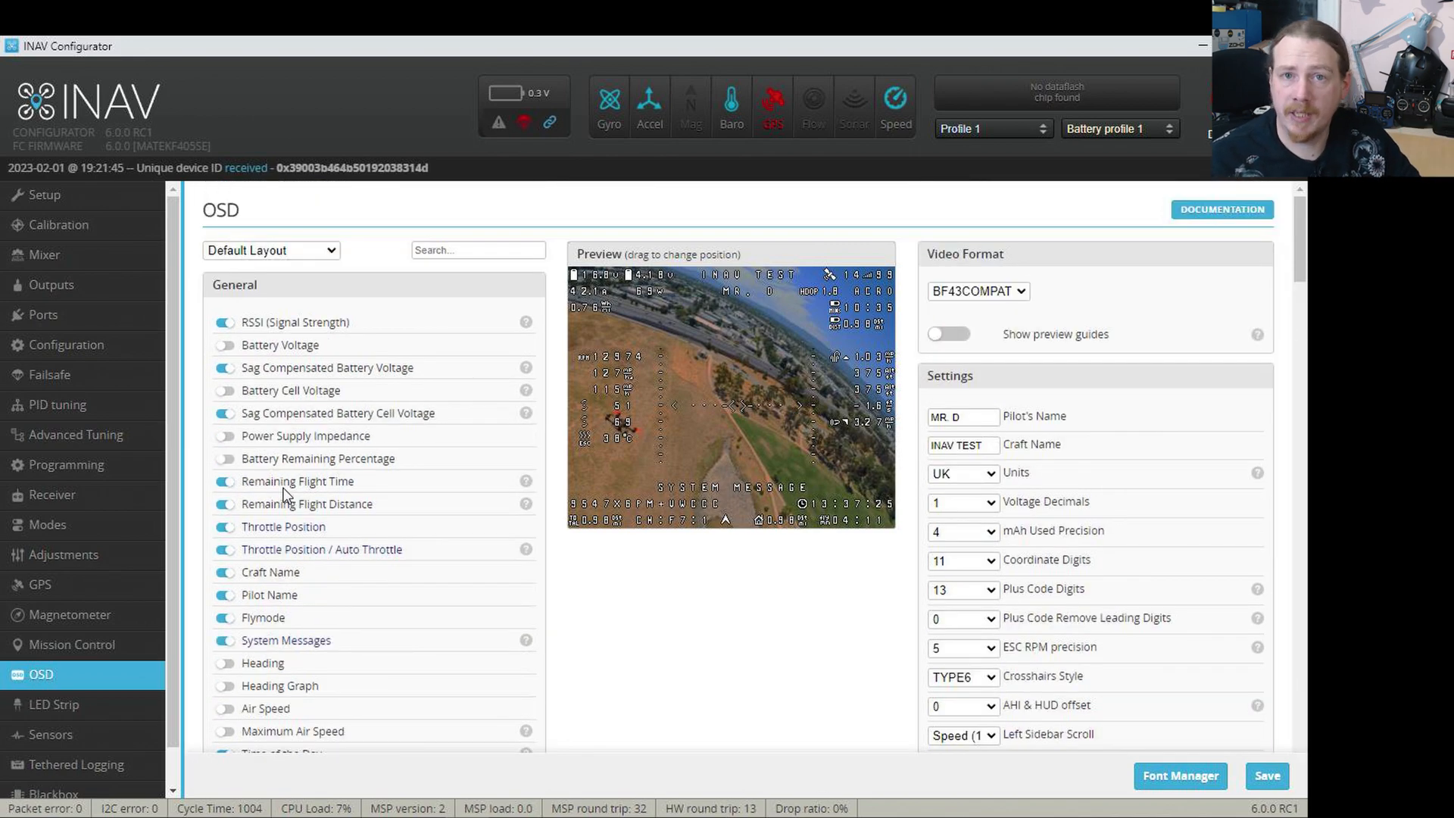
mouse_move(739, 345)
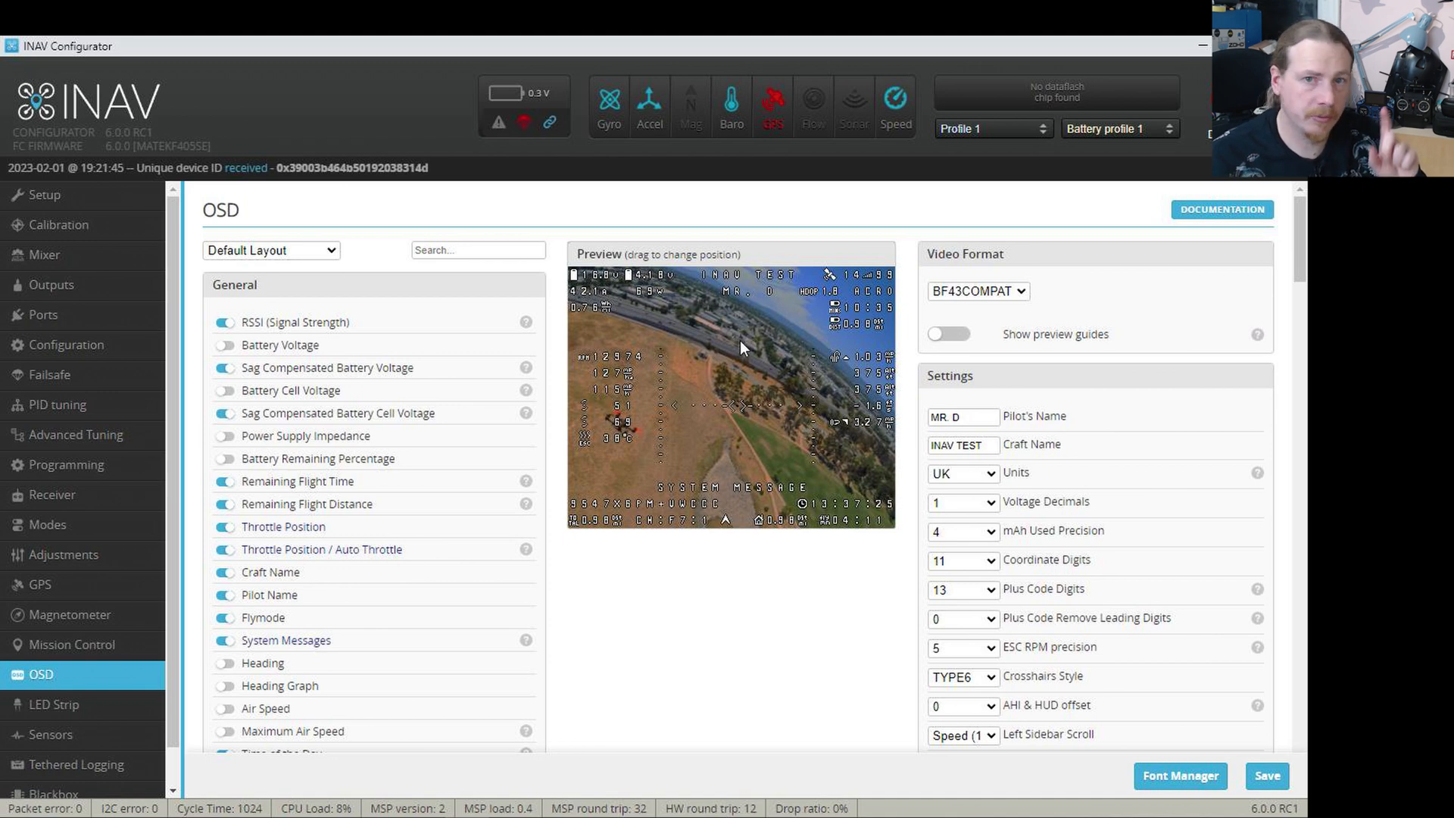
mouse_move(742, 633)
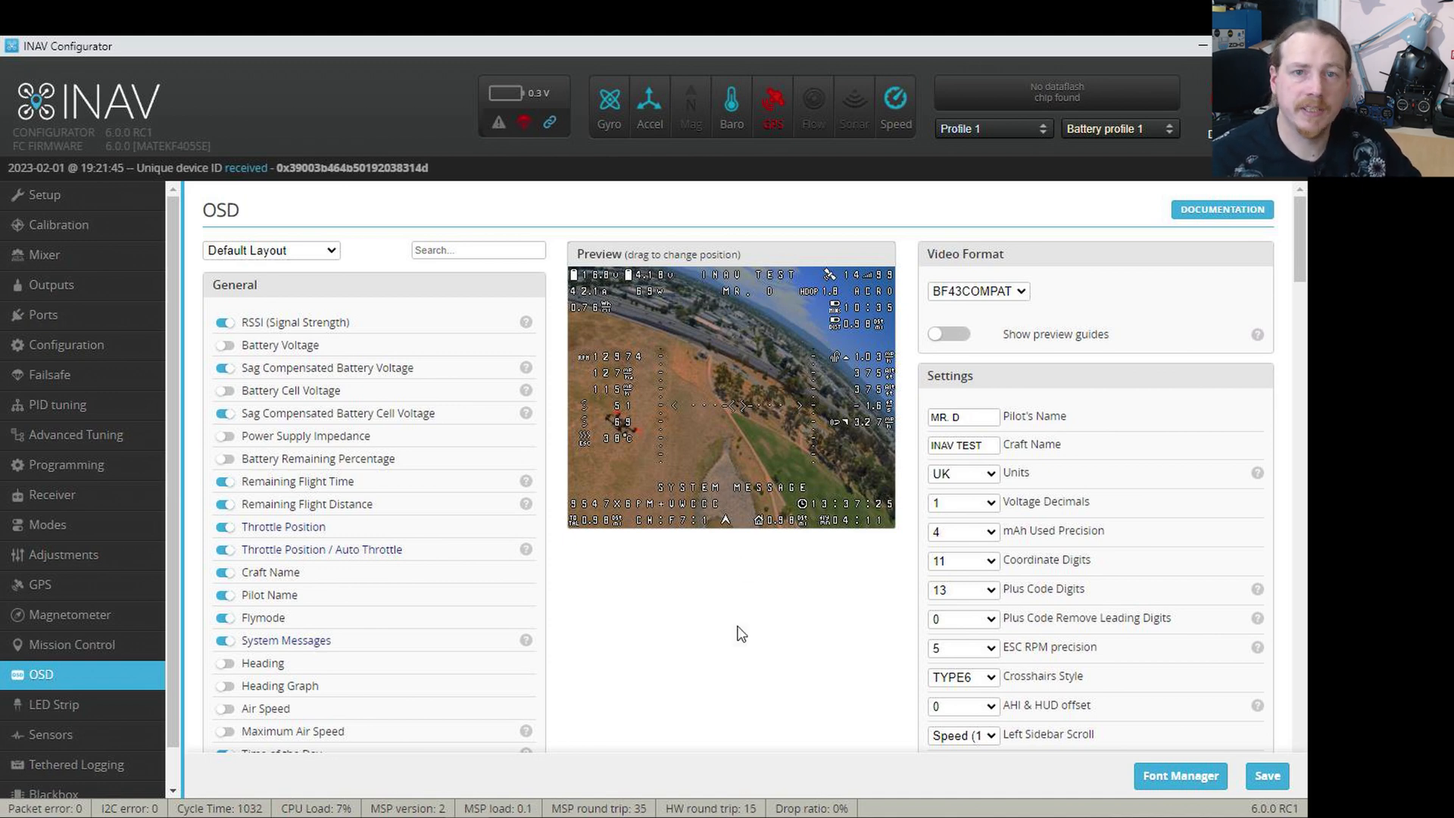
mouse_move(737, 656)
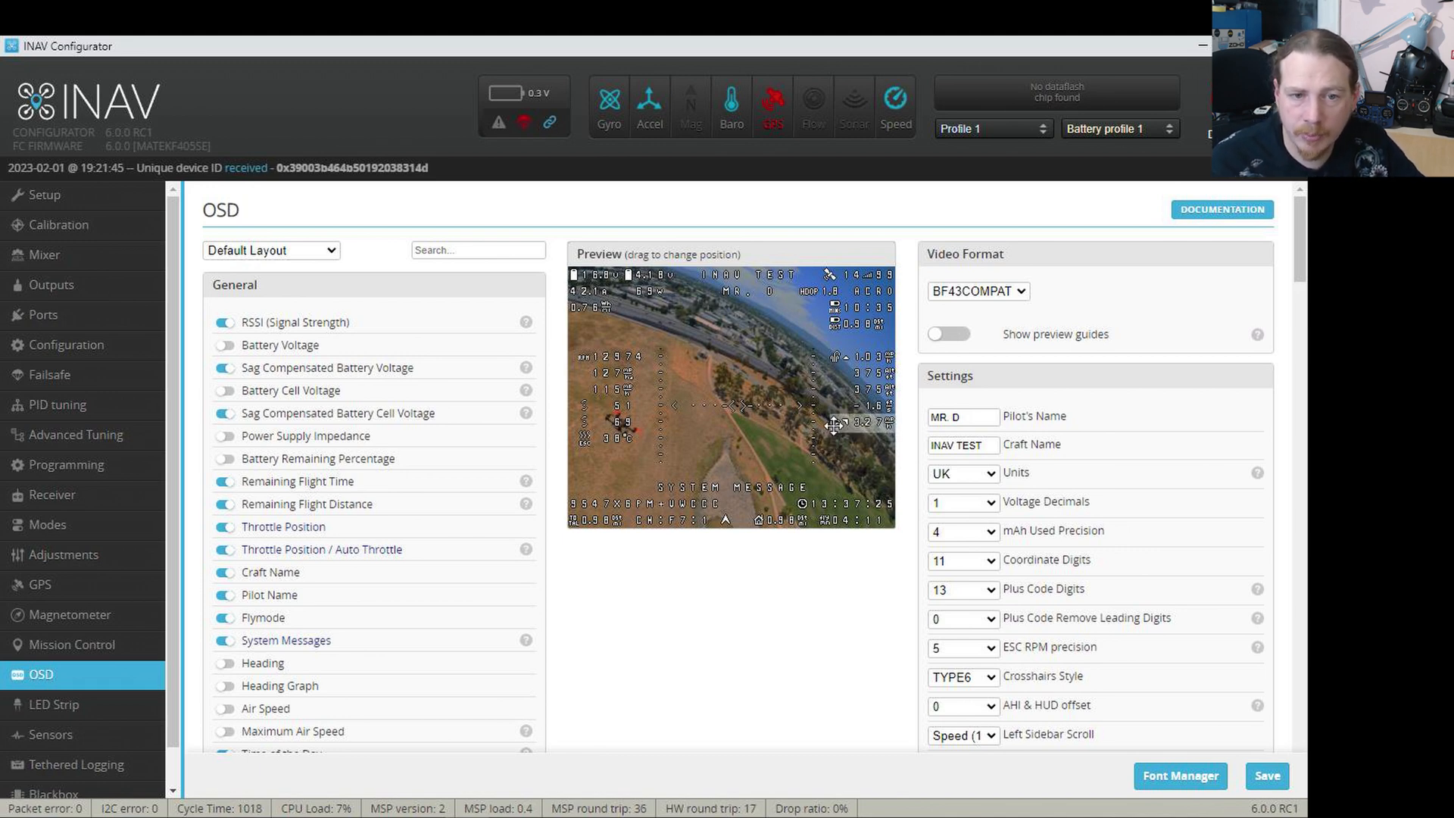
mouse_move(833, 425)
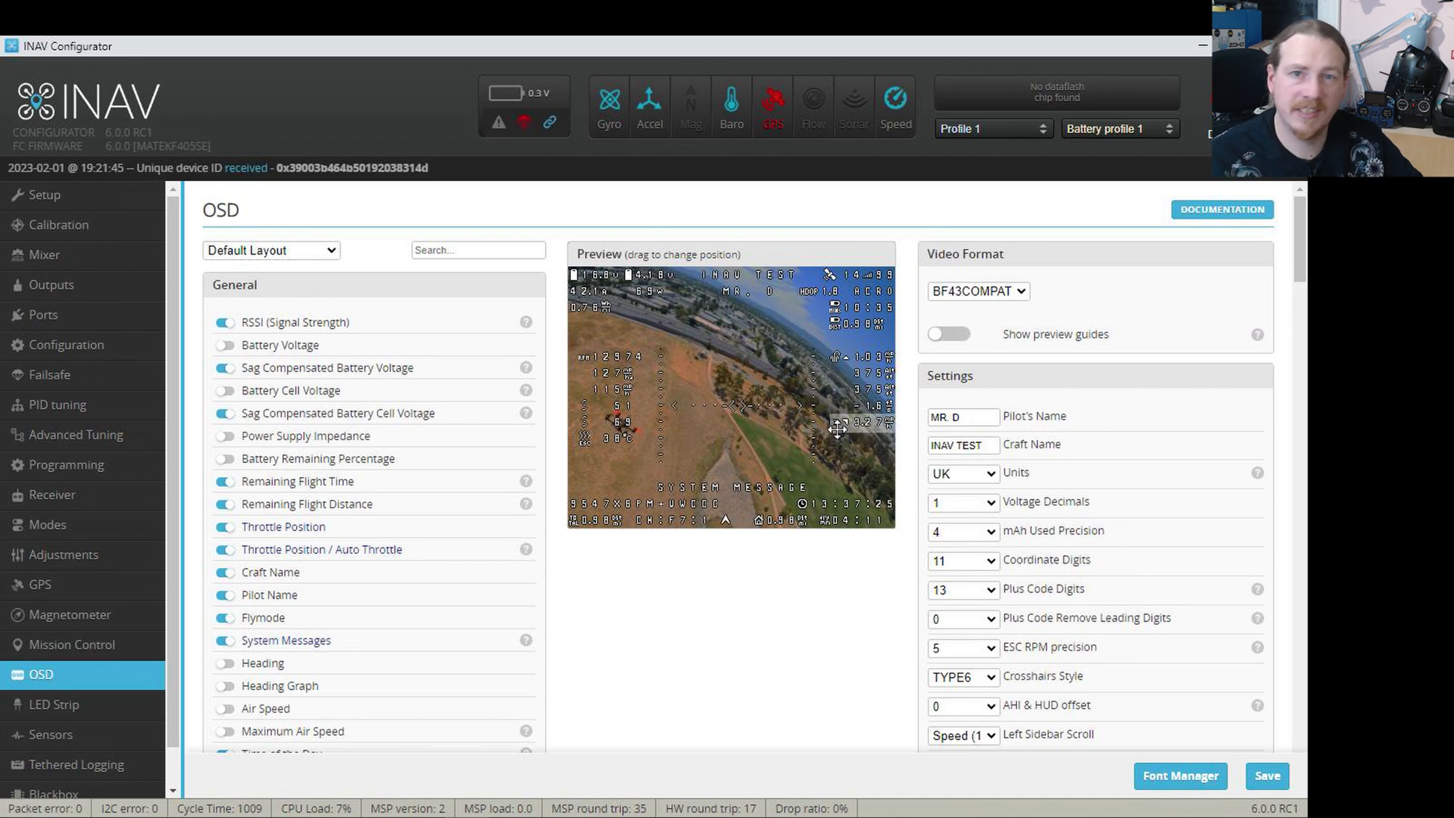
mouse_move(839, 427)
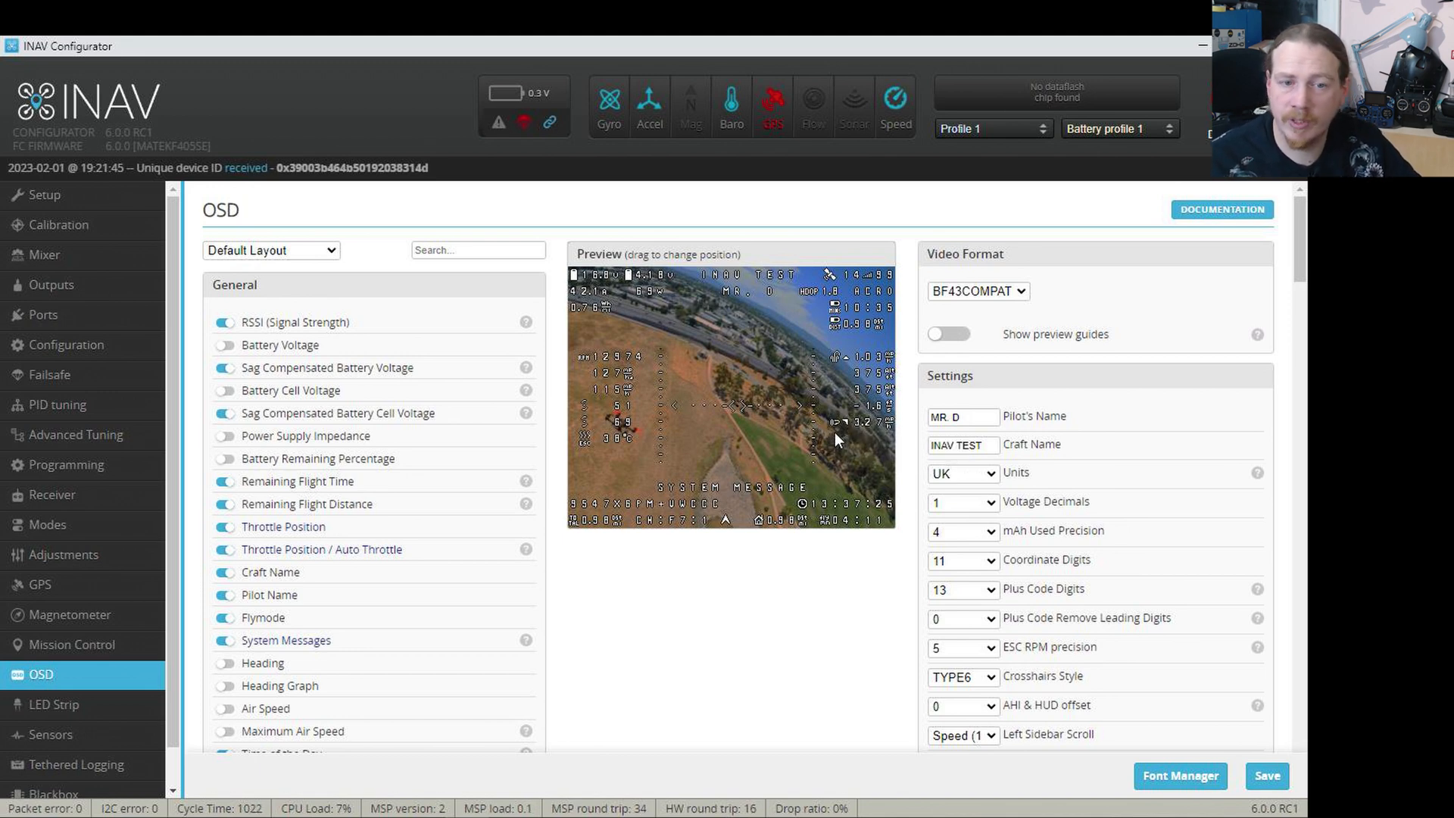
mouse_move(846, 436)
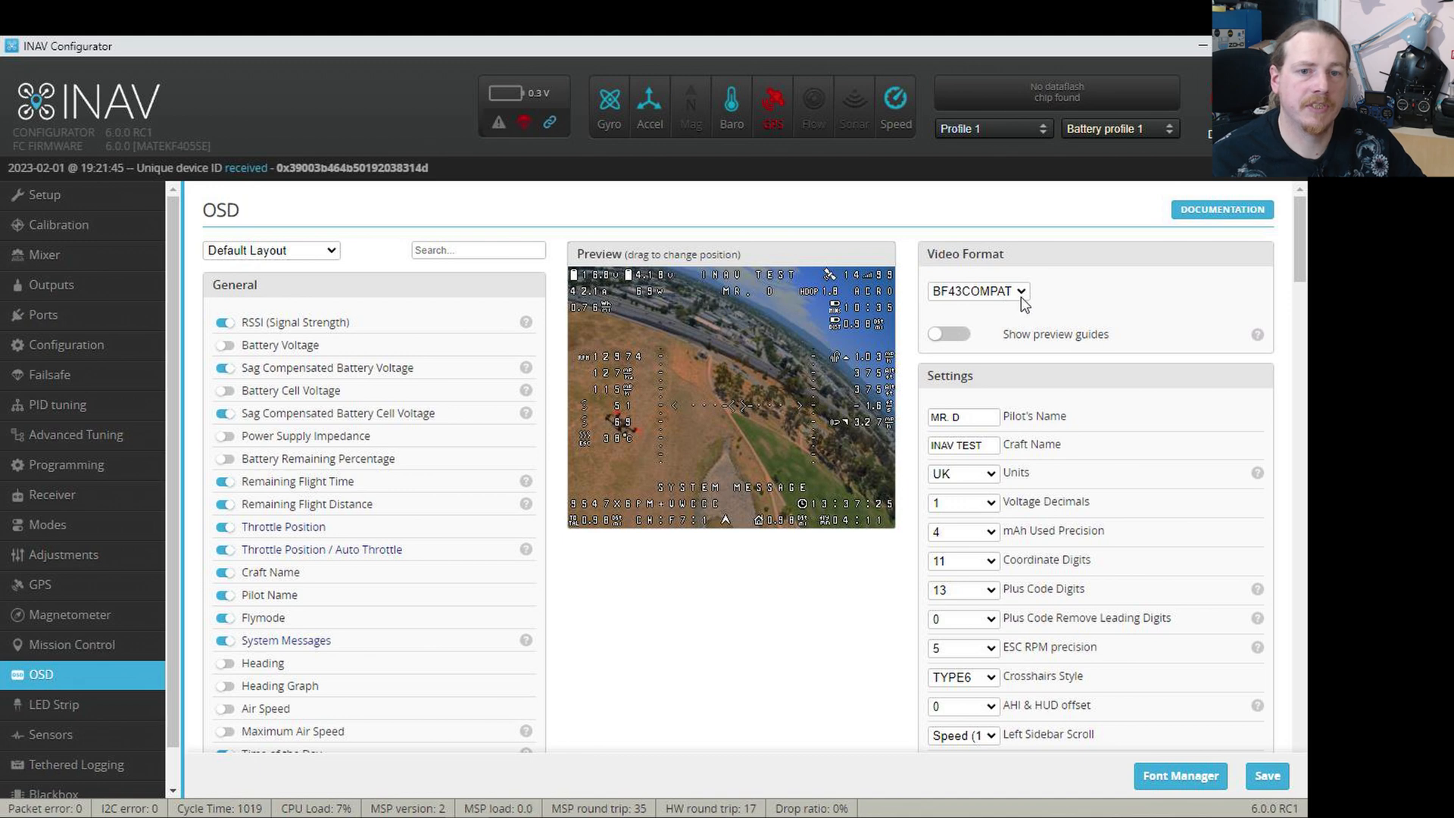
List the video format choices PAL, HDZERO, DJIWTF, AVATAR and BF43COMPAT.
click(976, 291)
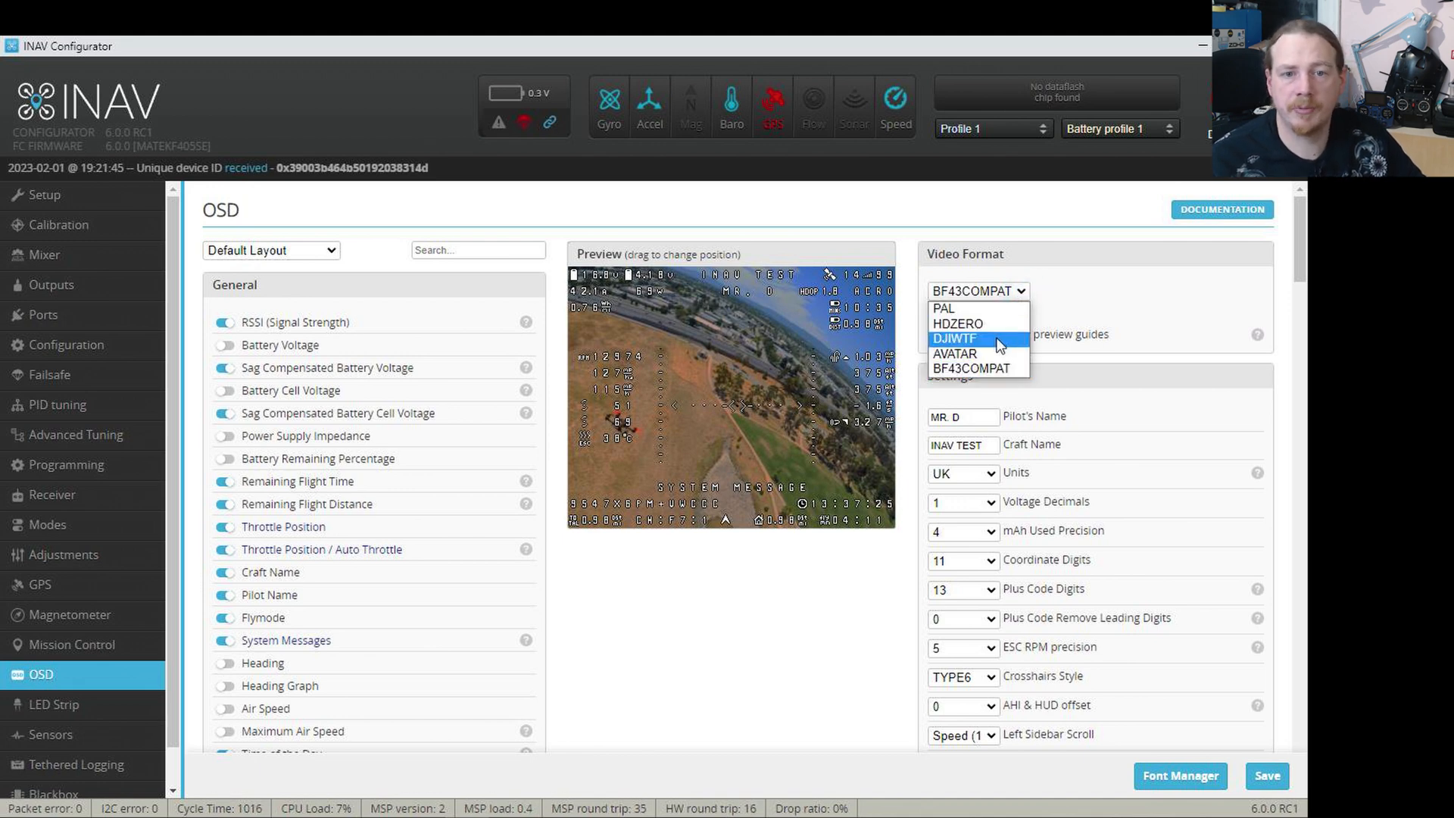
mouse_move(955, 353)
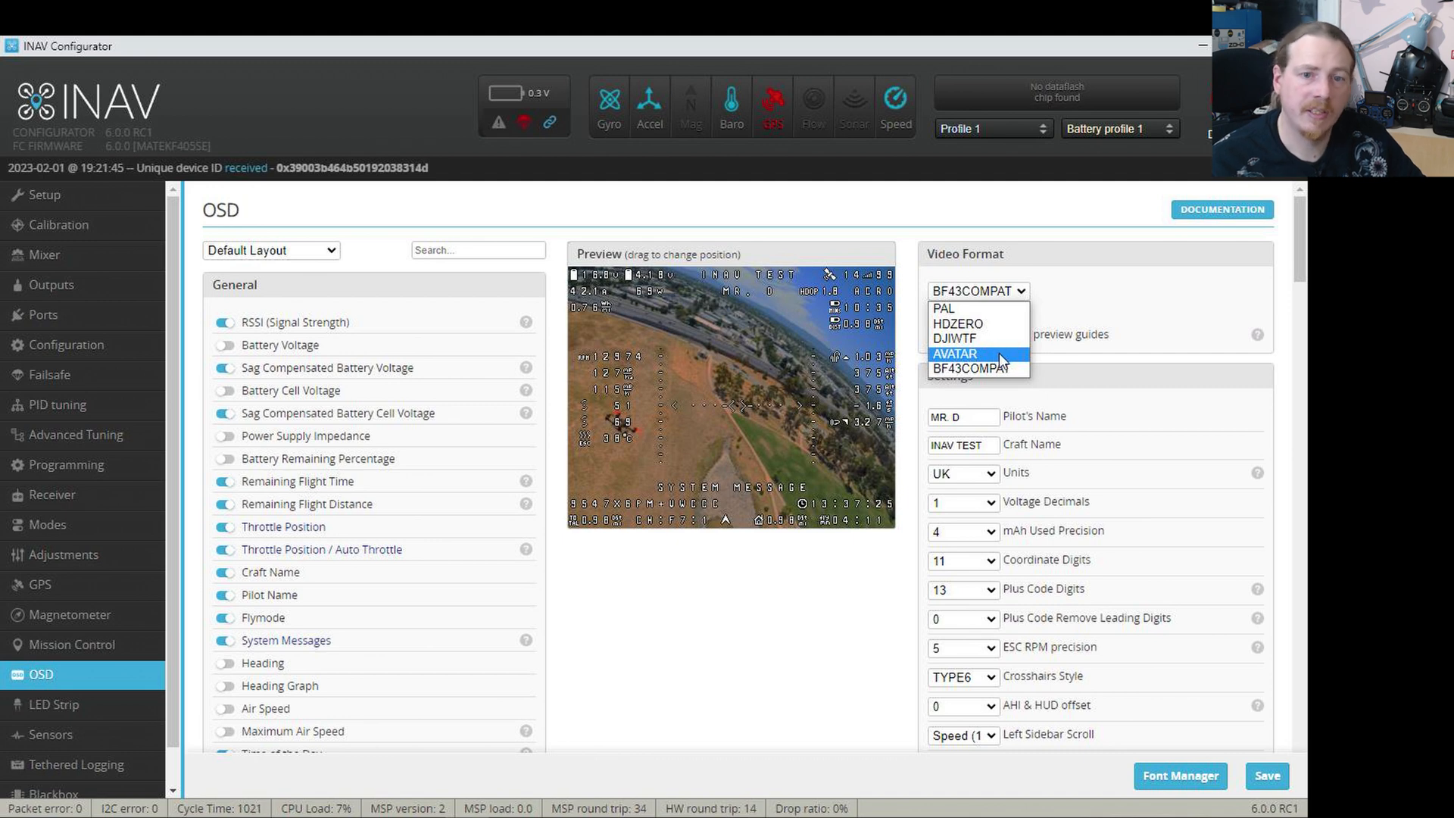
mouse_move(974, 368)
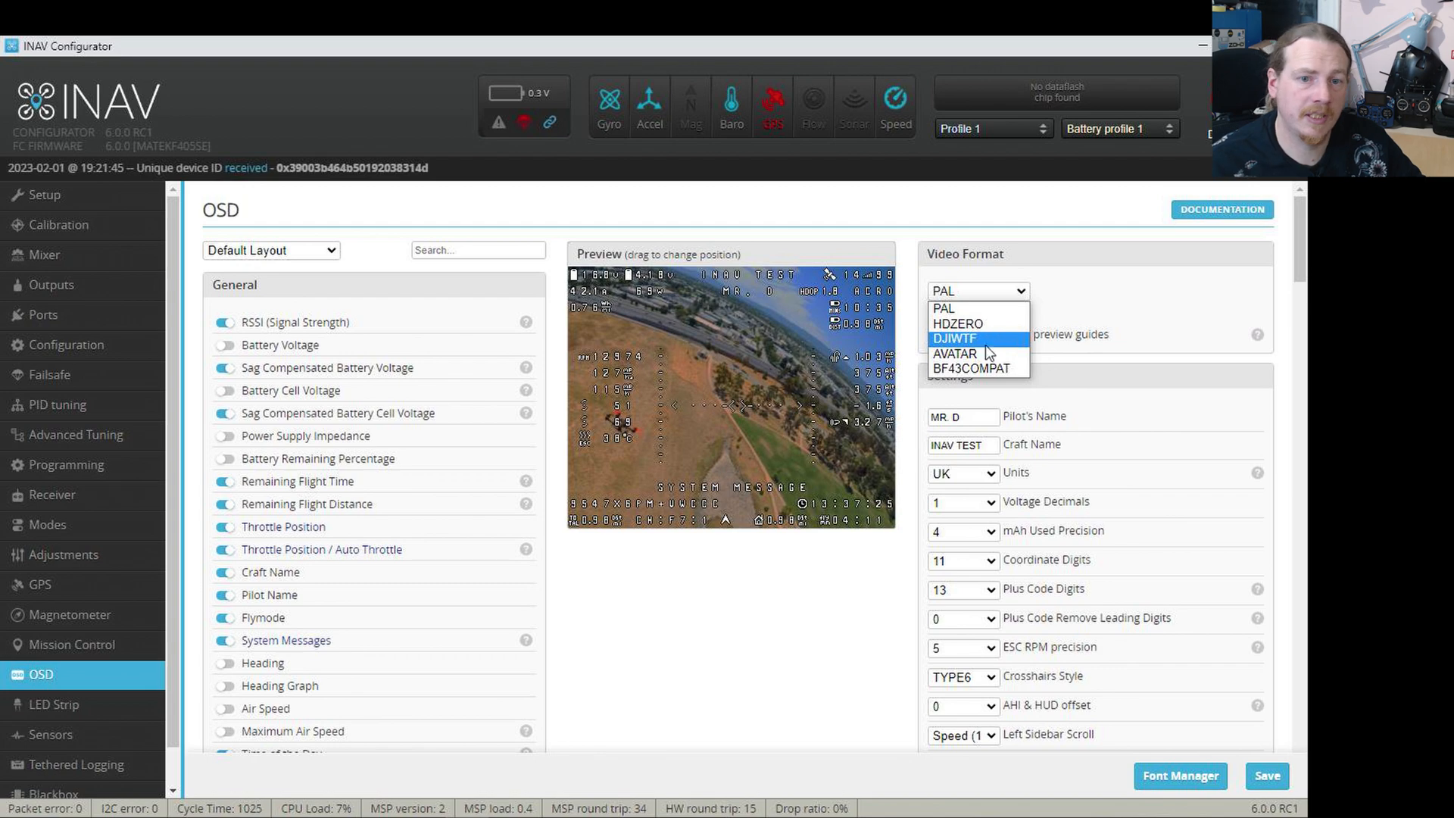
mouse_move(955, 354)
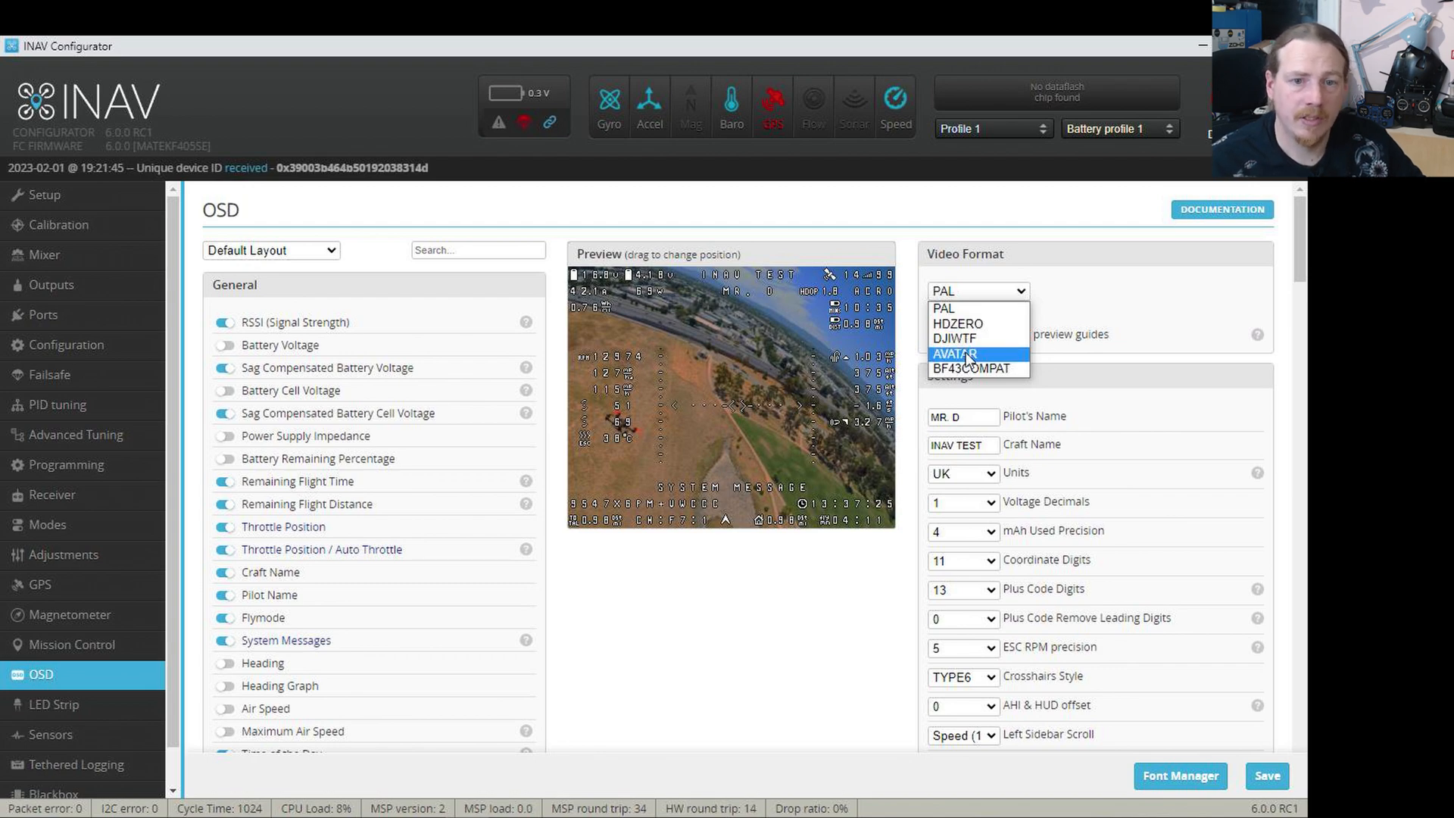
Preview DJIWTF and HDZERO formats, then settle on AVATAR for the wider HD layout.
click(955, 355)
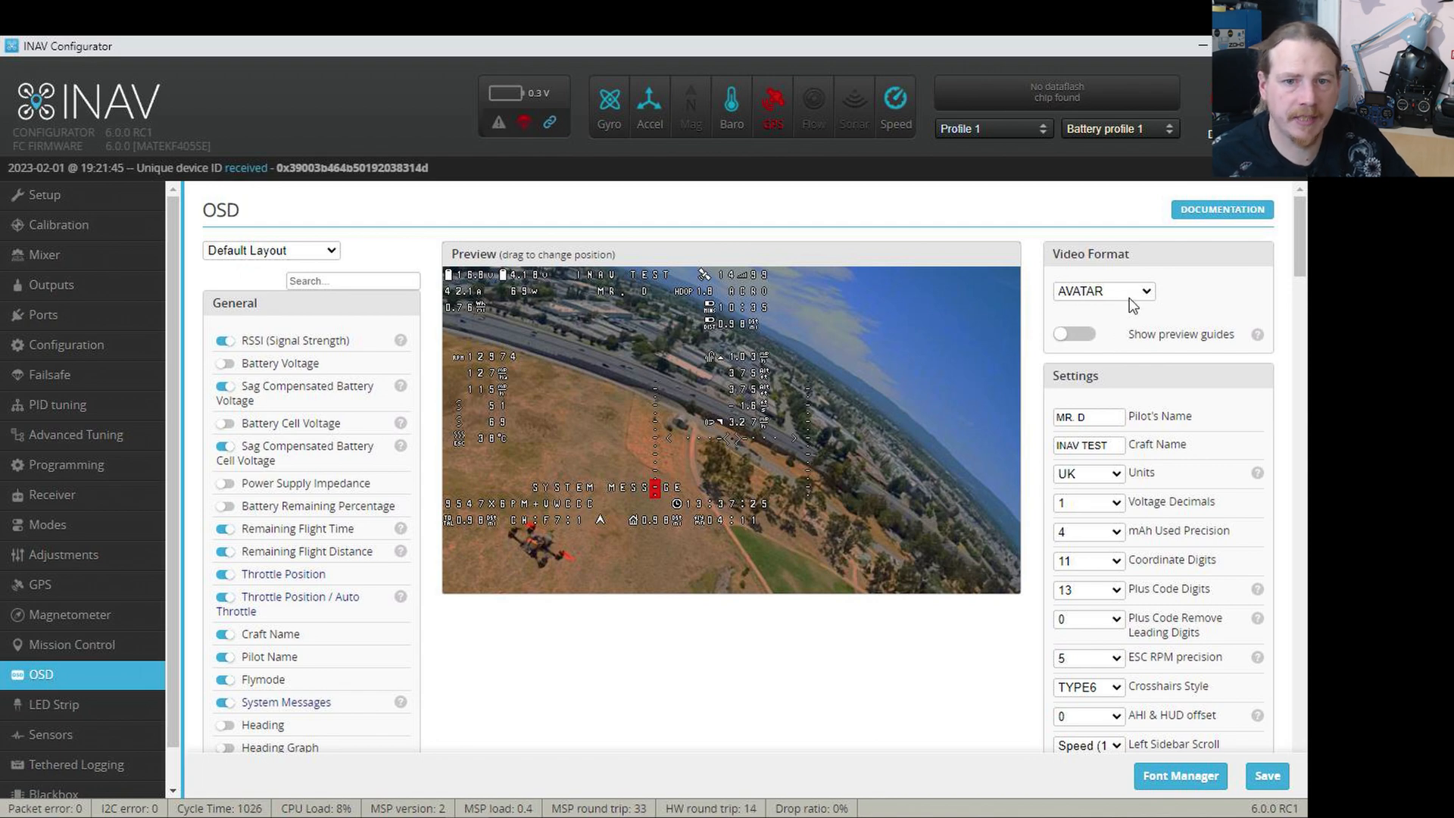
click(1102, 291)
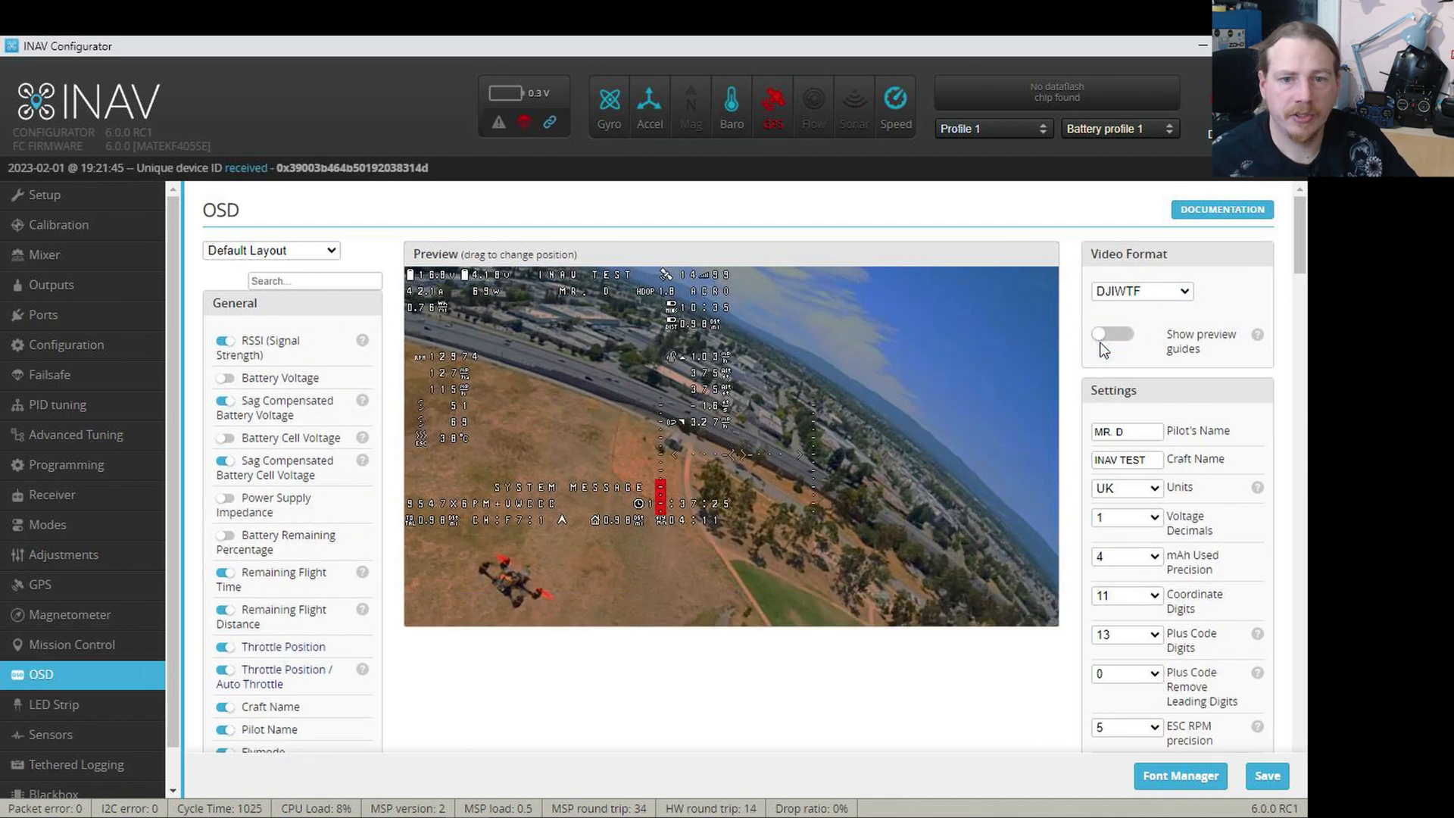
click(1141, 291)
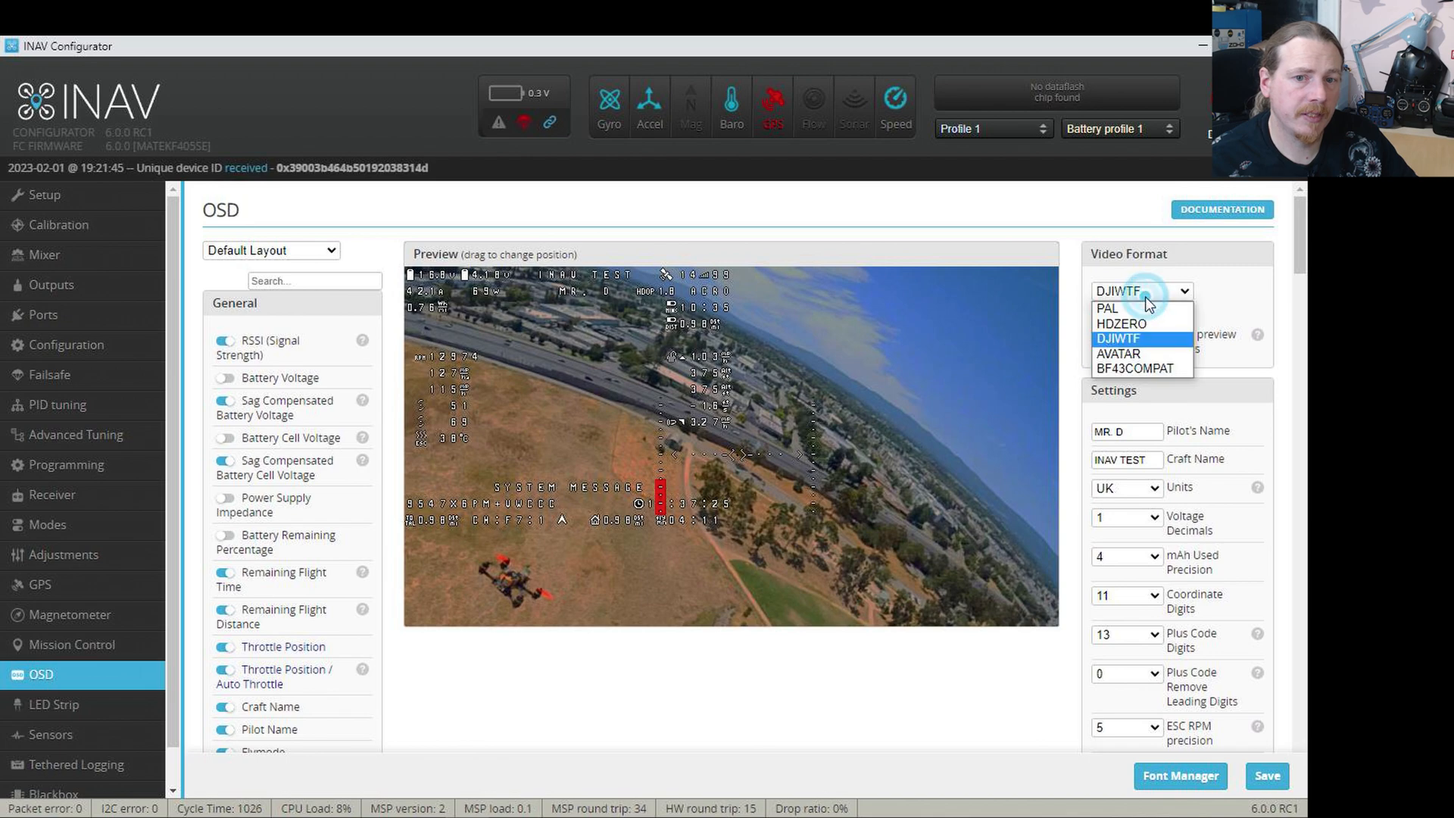
click(1122, 323)
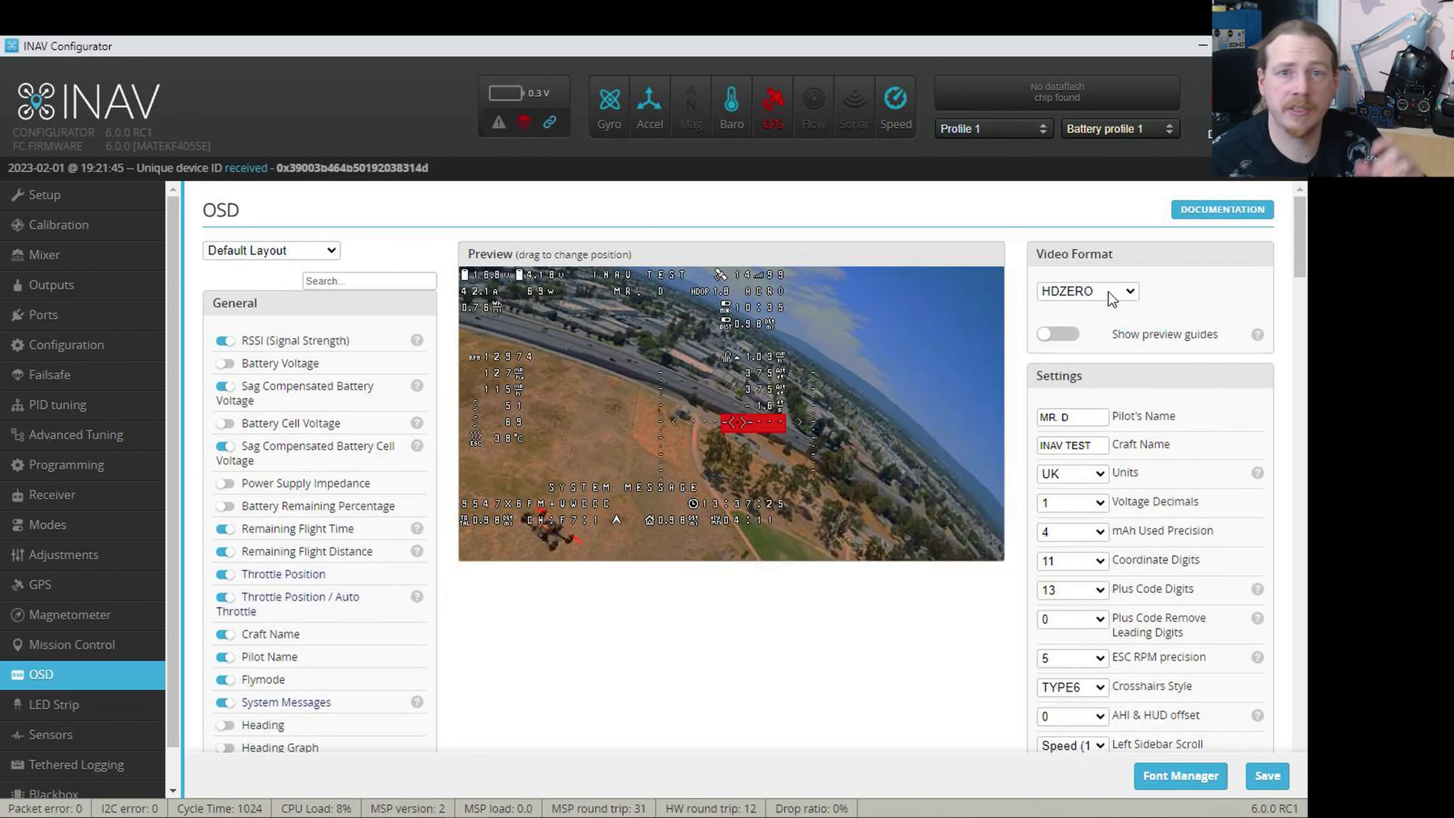
click(1127, 290)
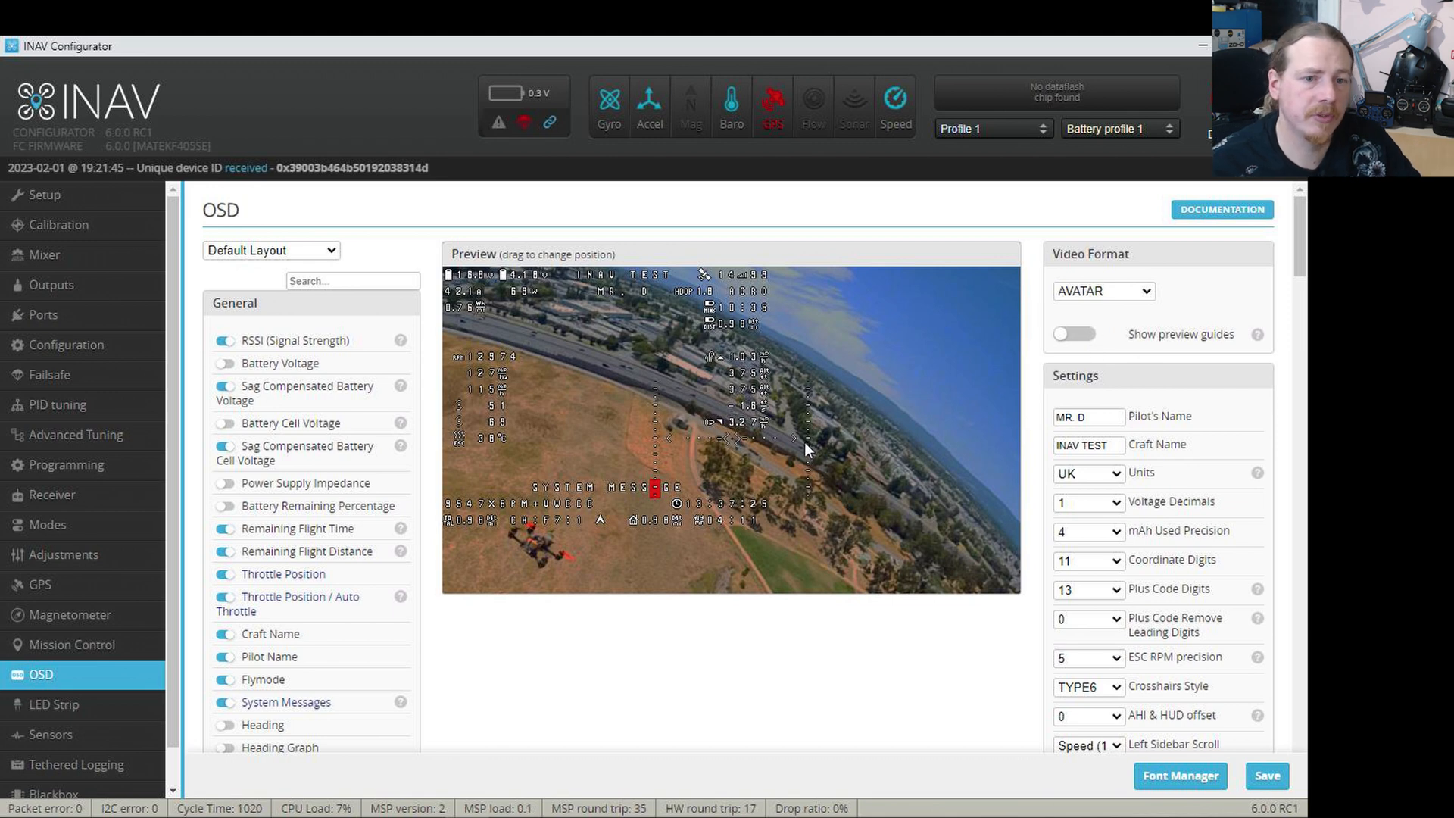
mouse_move(714, 423)
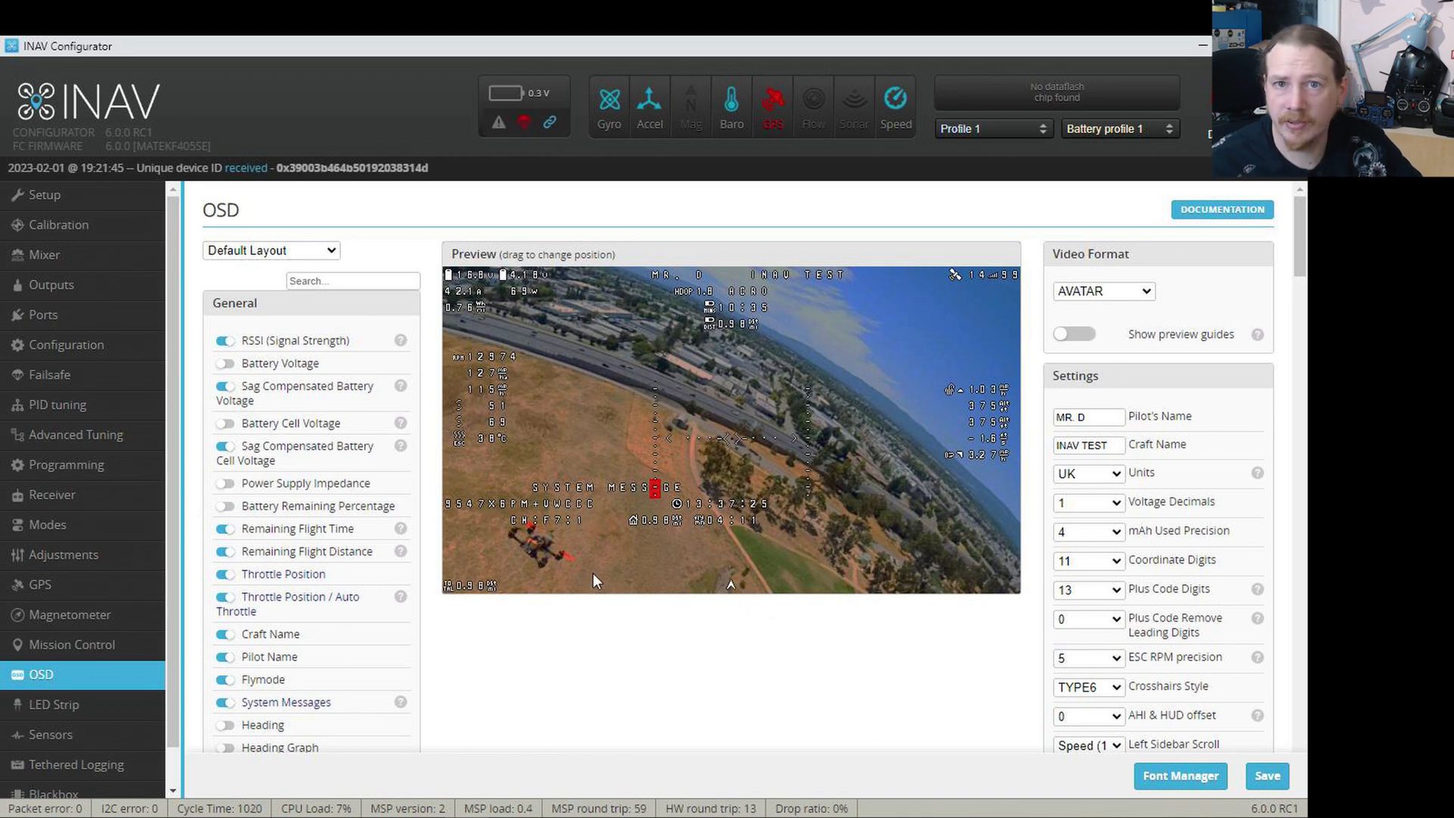
mouse_move(730, 584)
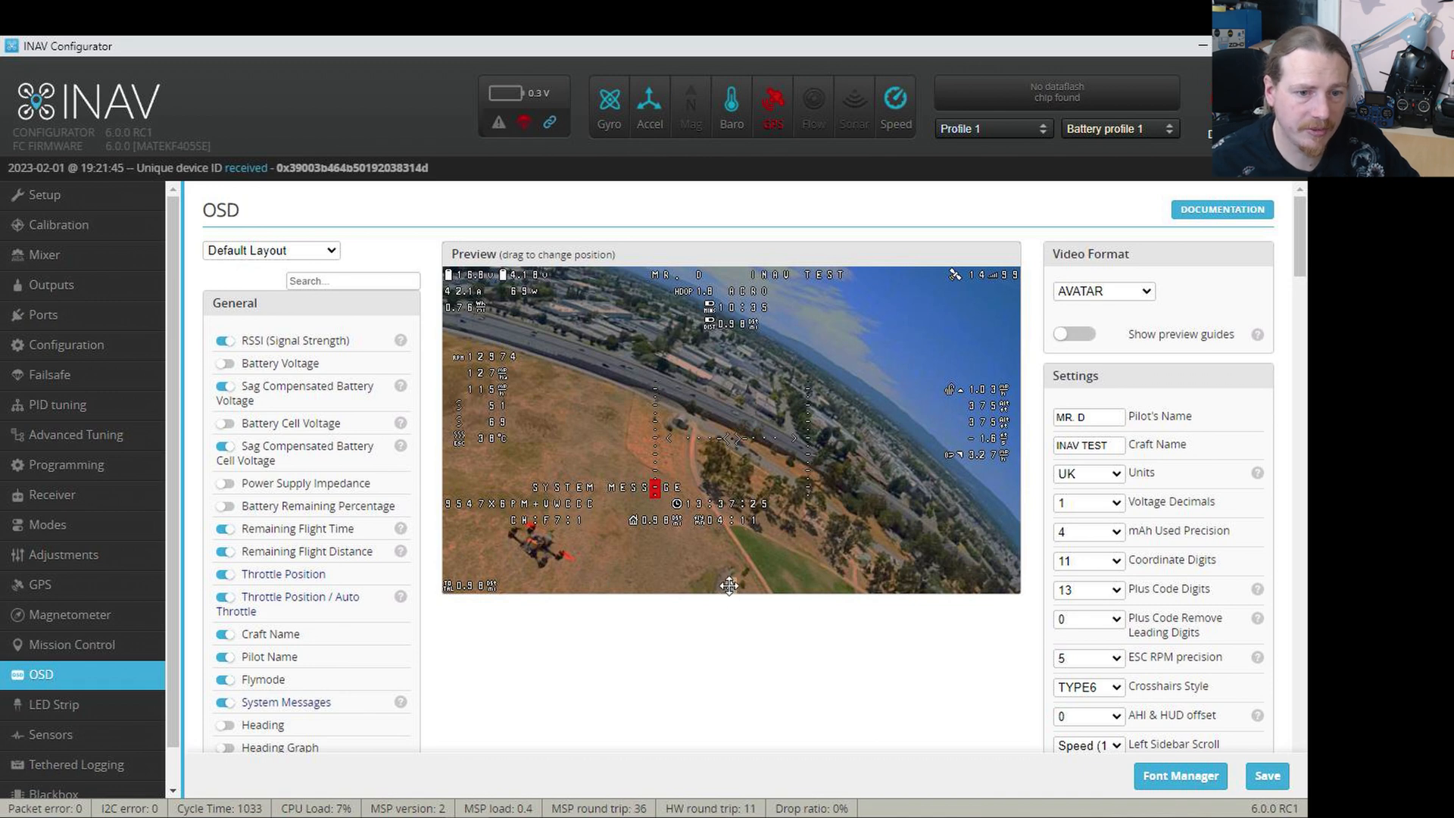
mouse_move(729, 453)
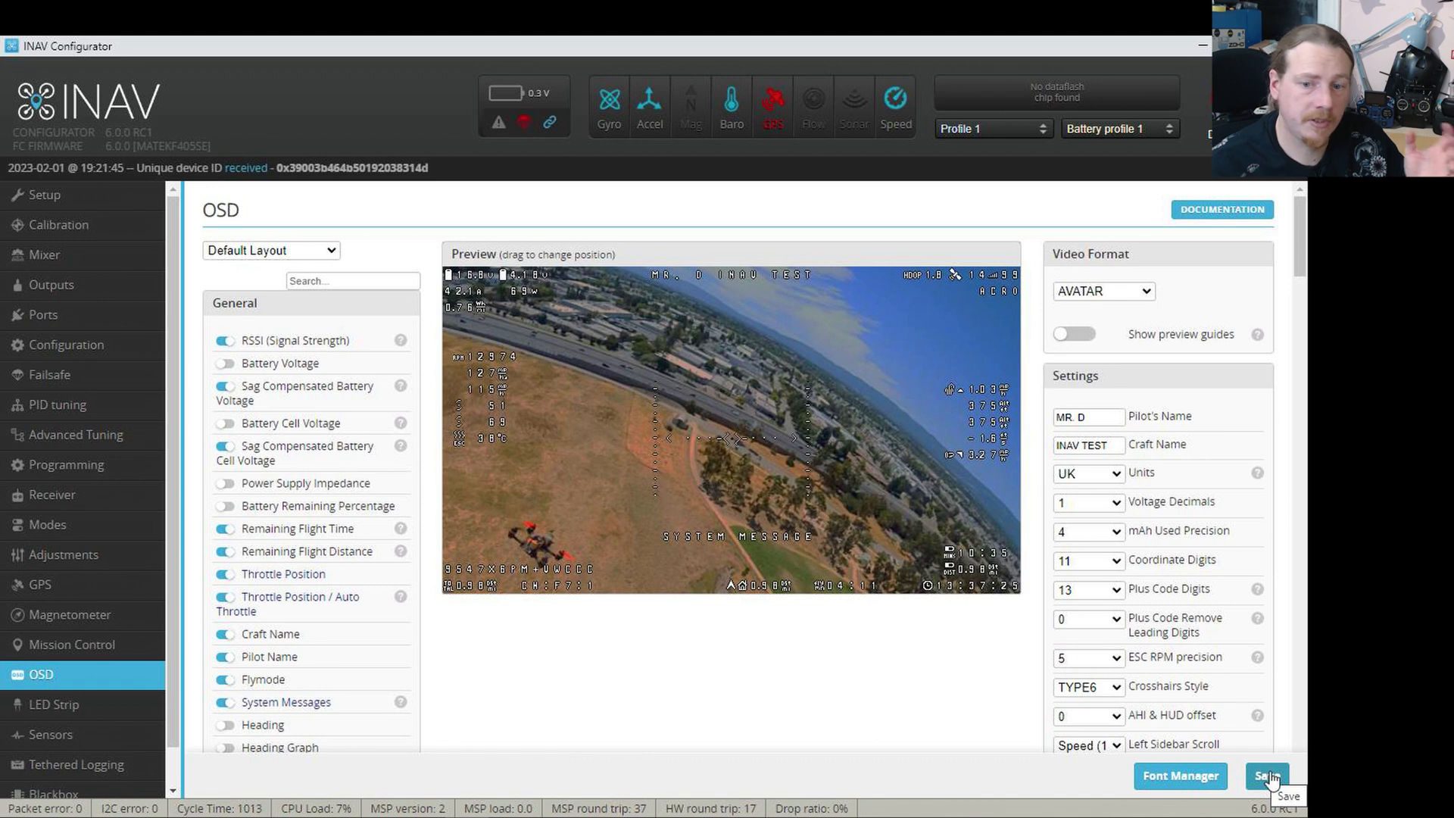
Save the rearranged AVATAR OSD layout to the flight controller.
click(1266, 775)
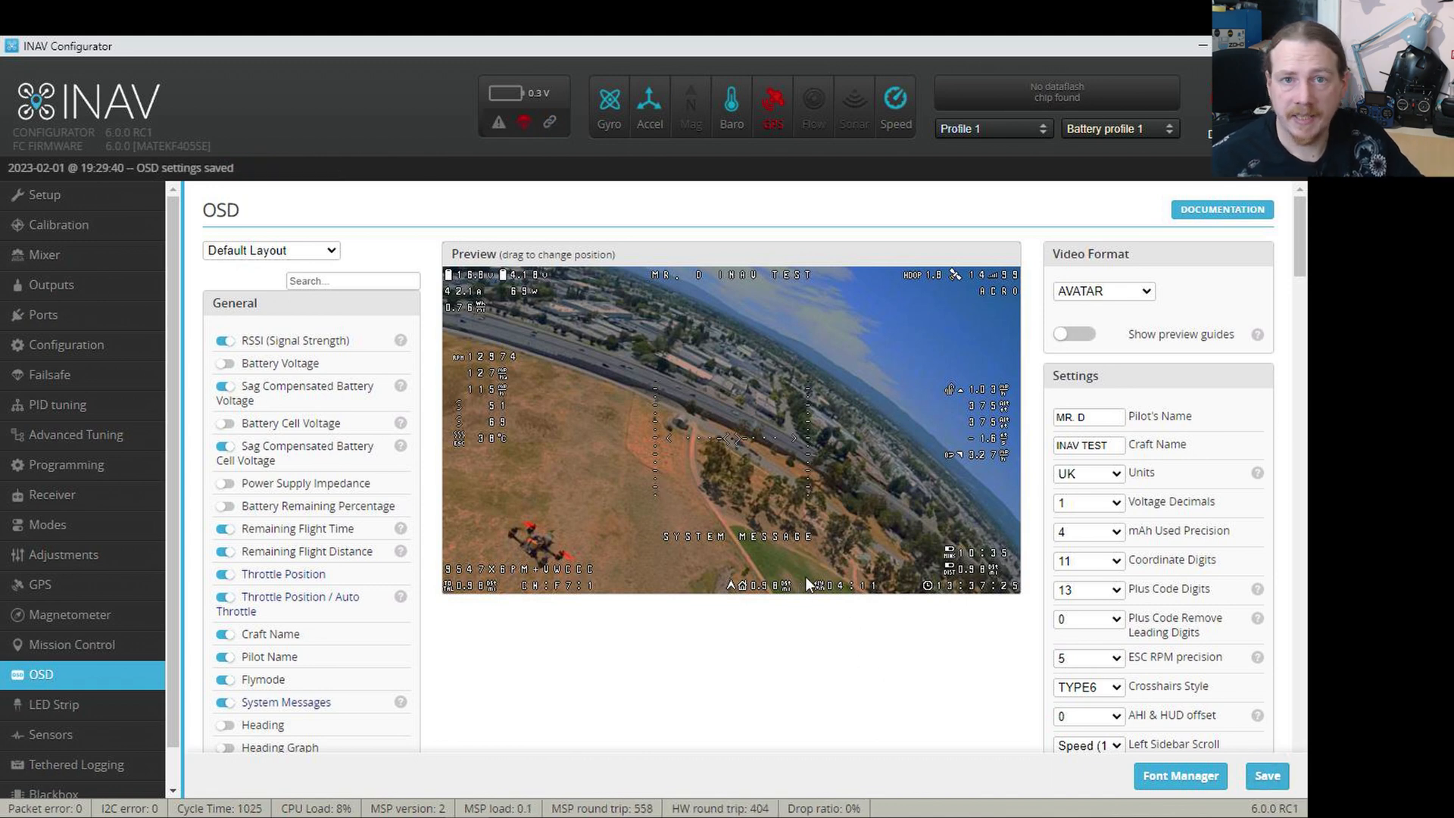